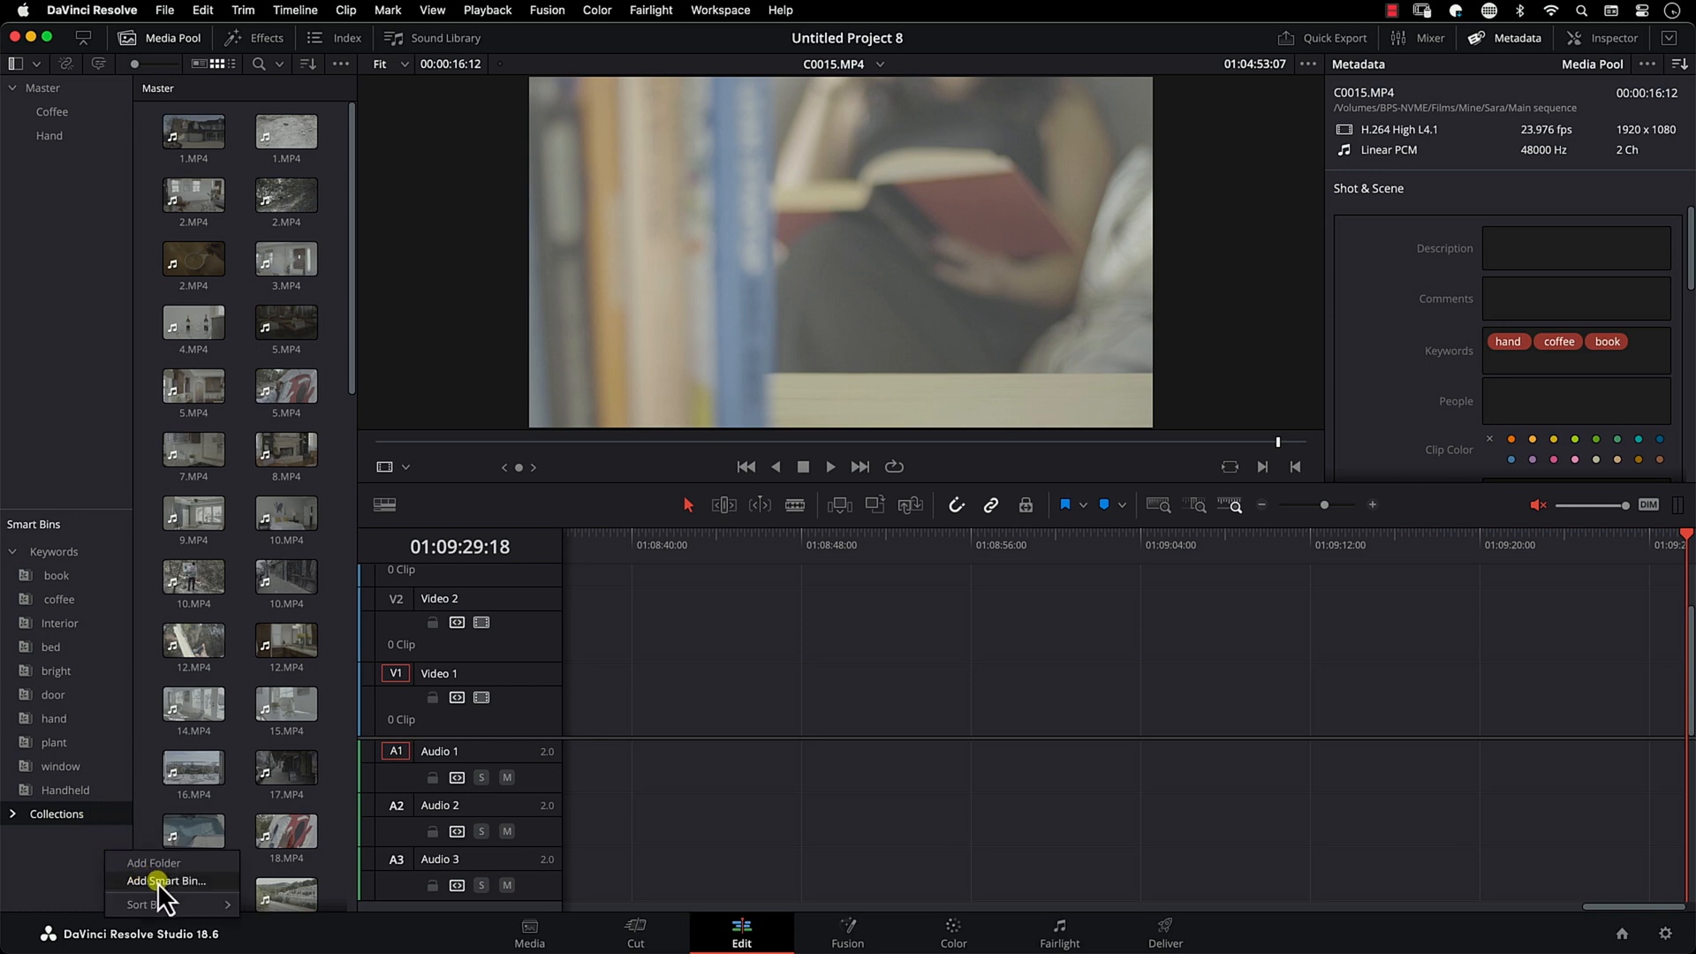
Step: Add a new smart bin in the Smart Bins area named 'Hand and book'
click(171, 880)
text(Hand and book)
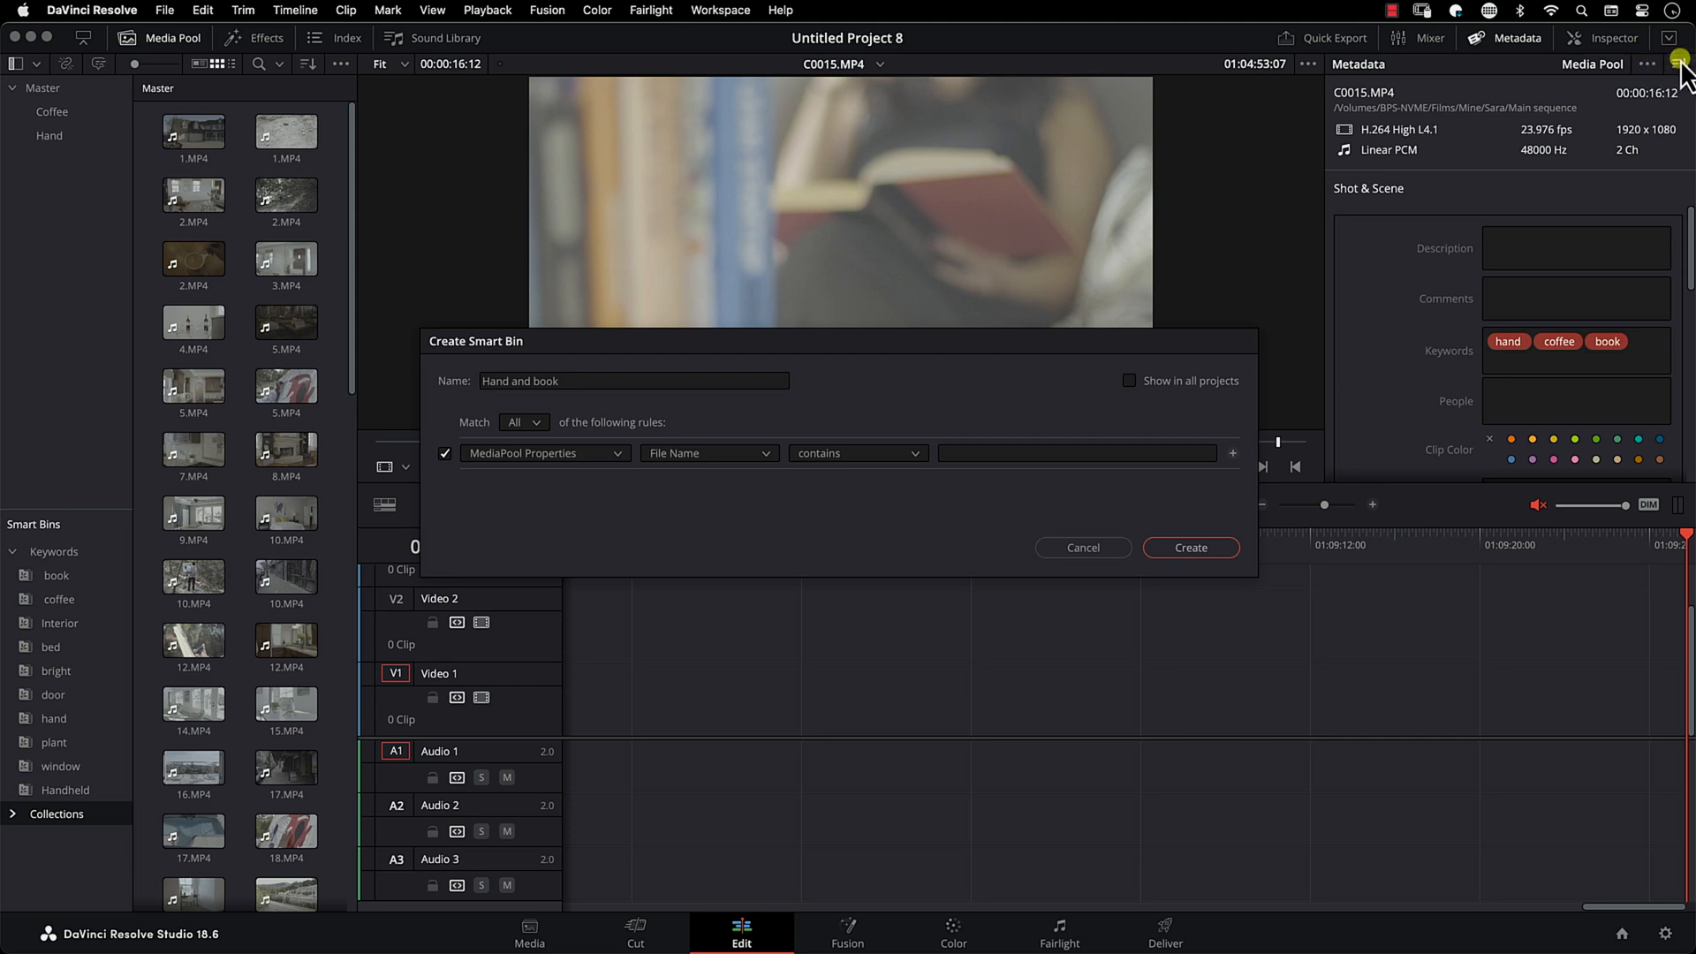
mouse_move(1559, 89)
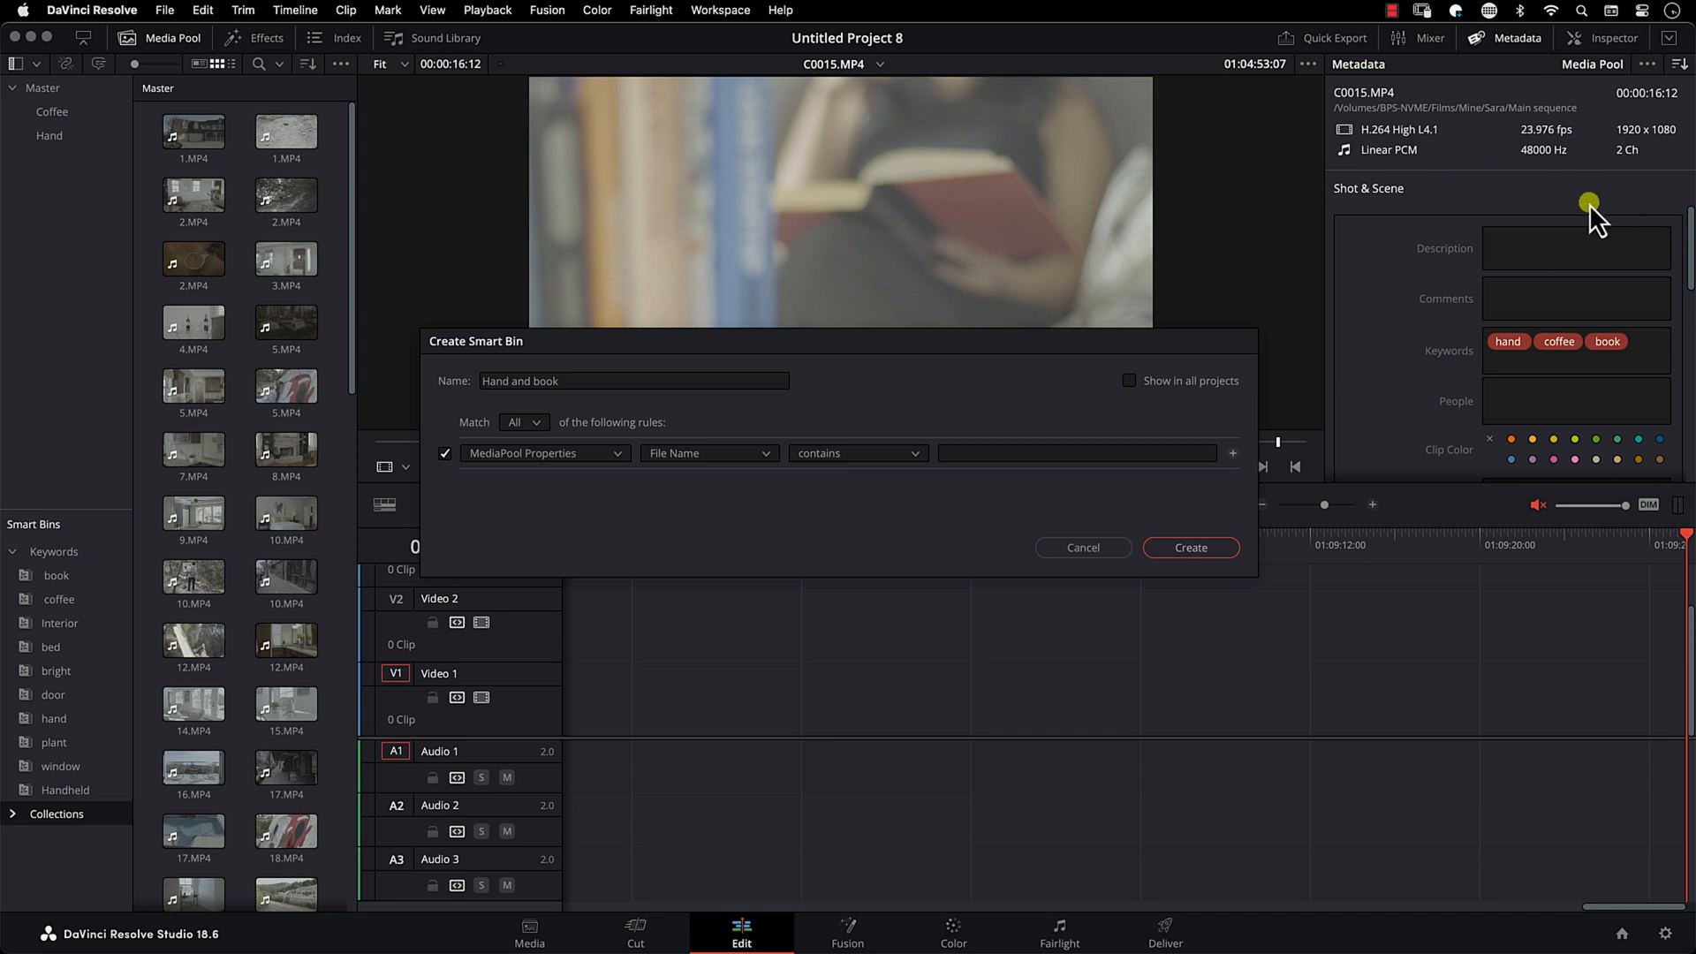
mouse_move(620, 453)
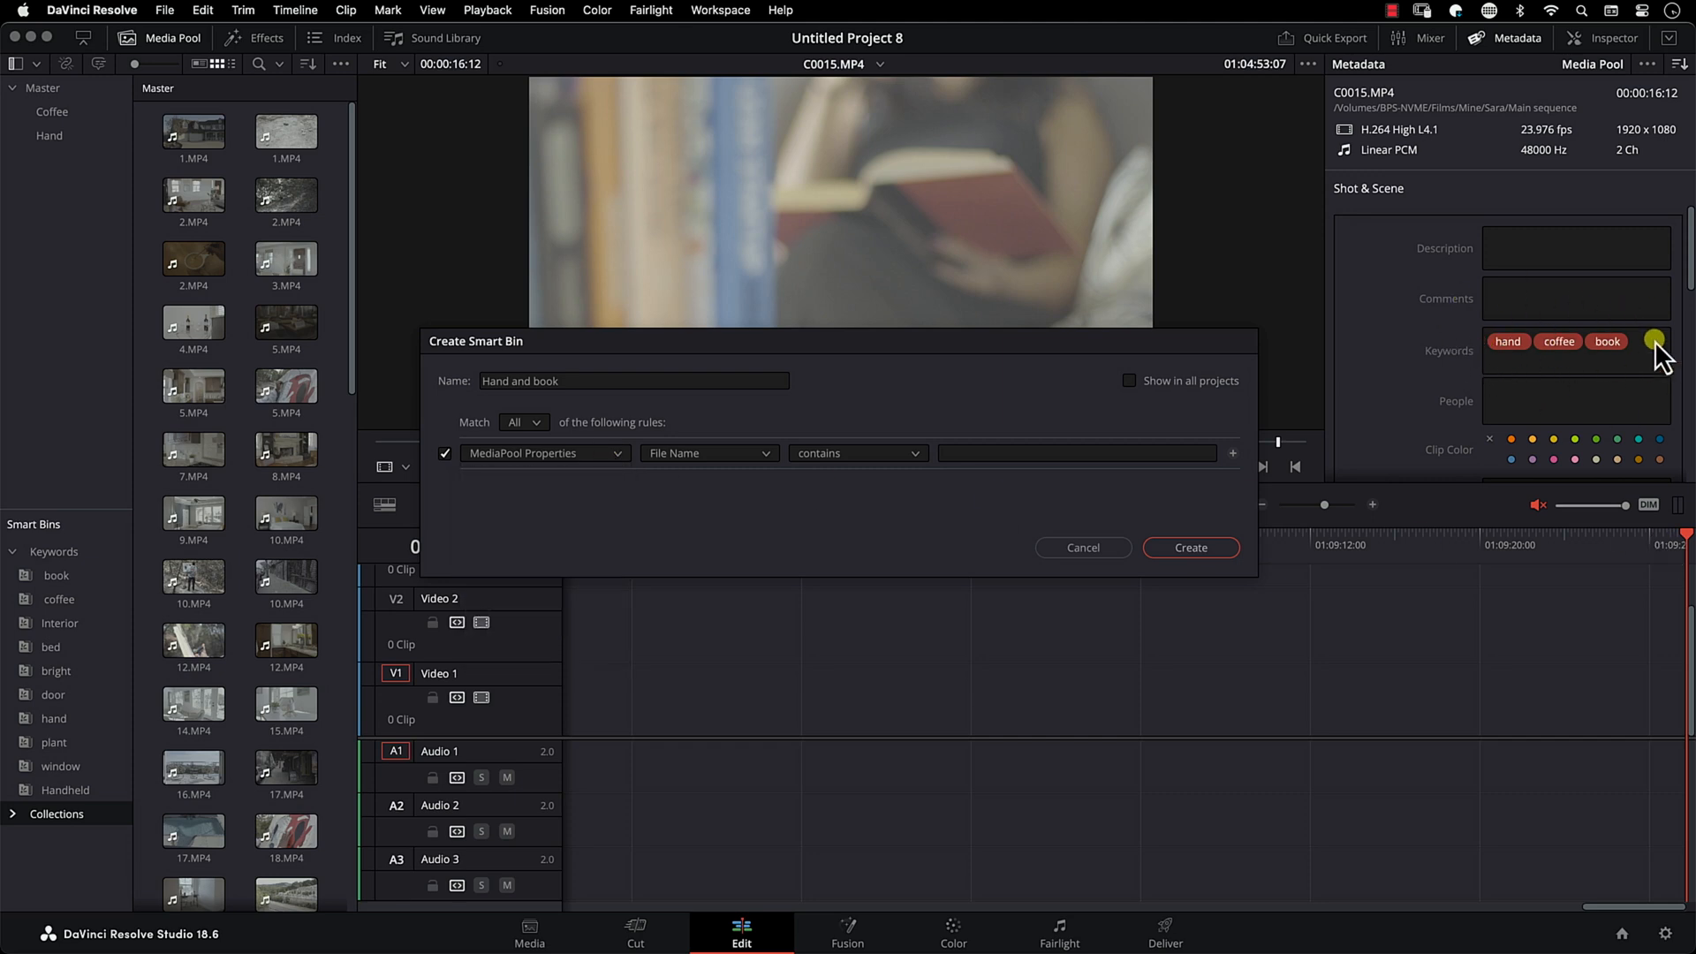
mouse_move(1406, 192)
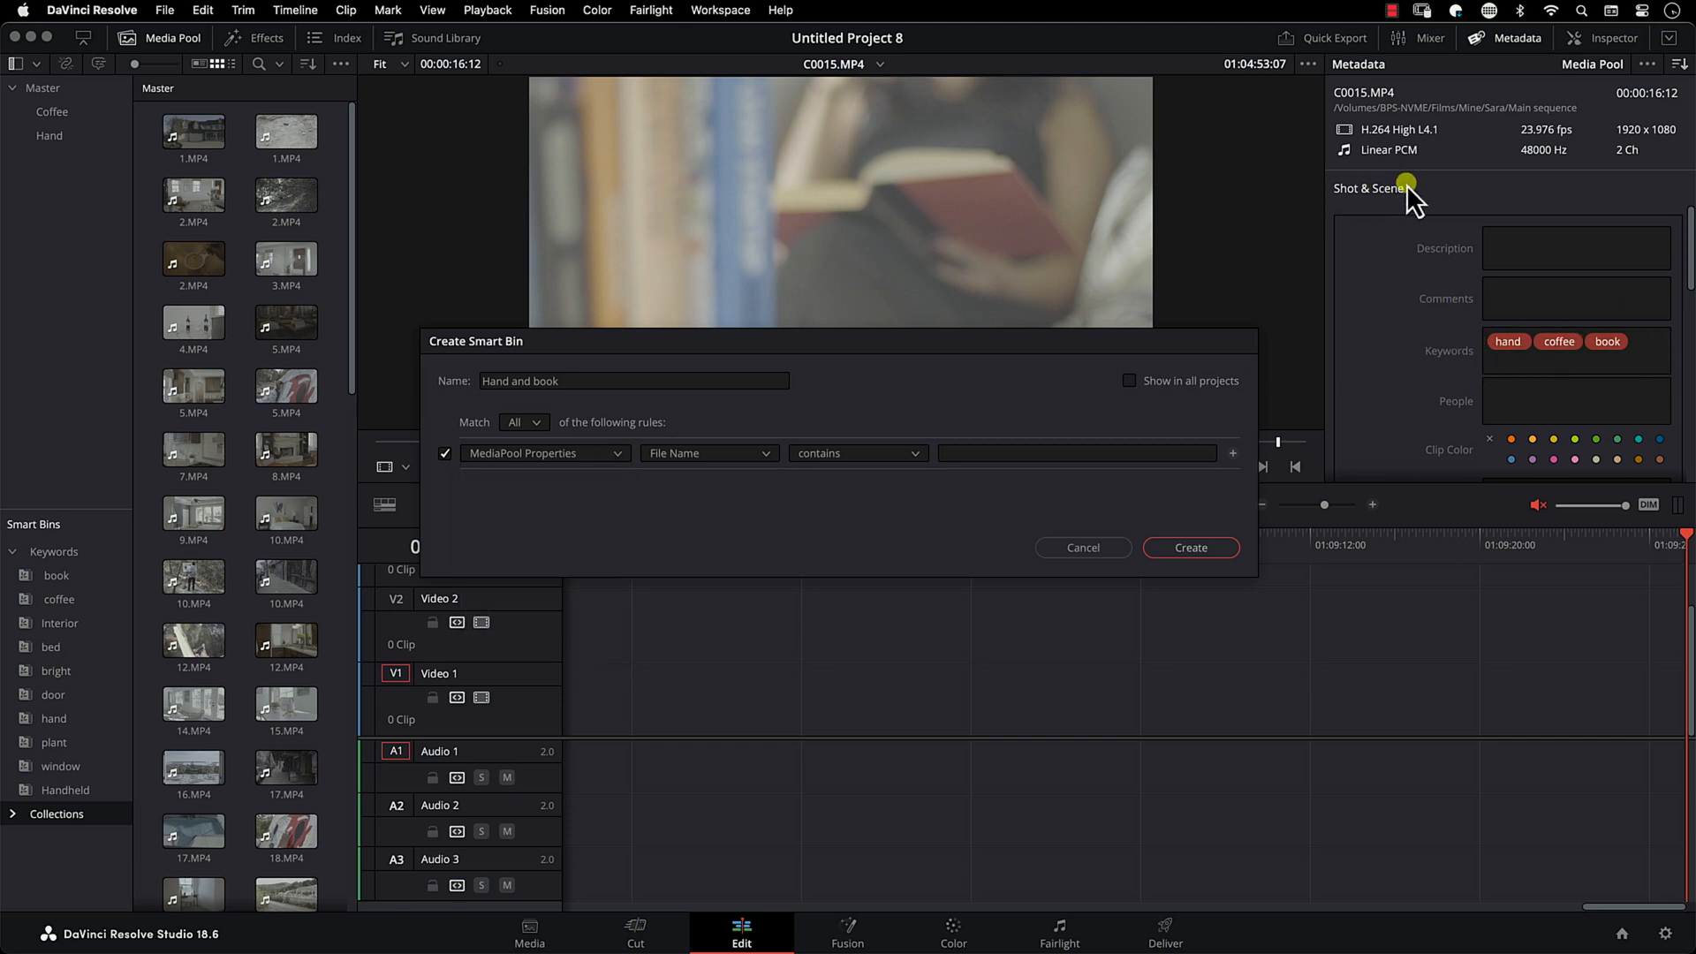
mouse_move(555, 480)
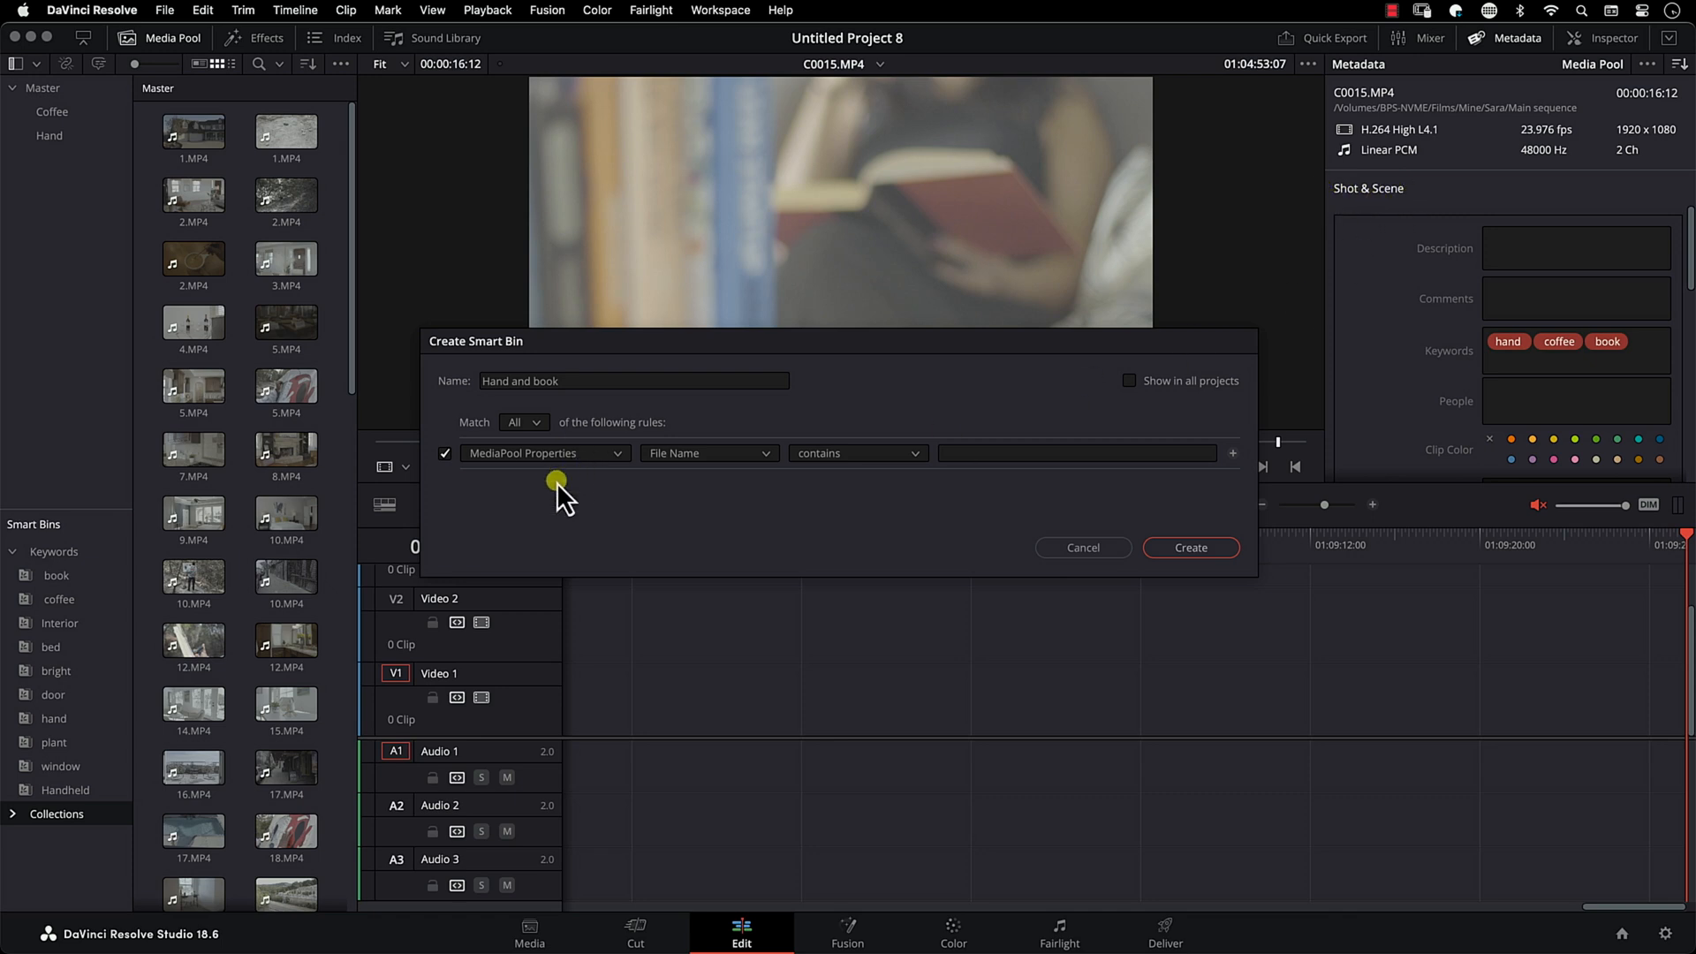
Step: Set the smart bin rule to Metadata - Shot & Scene, Keywords, matches all
click(544, 453)
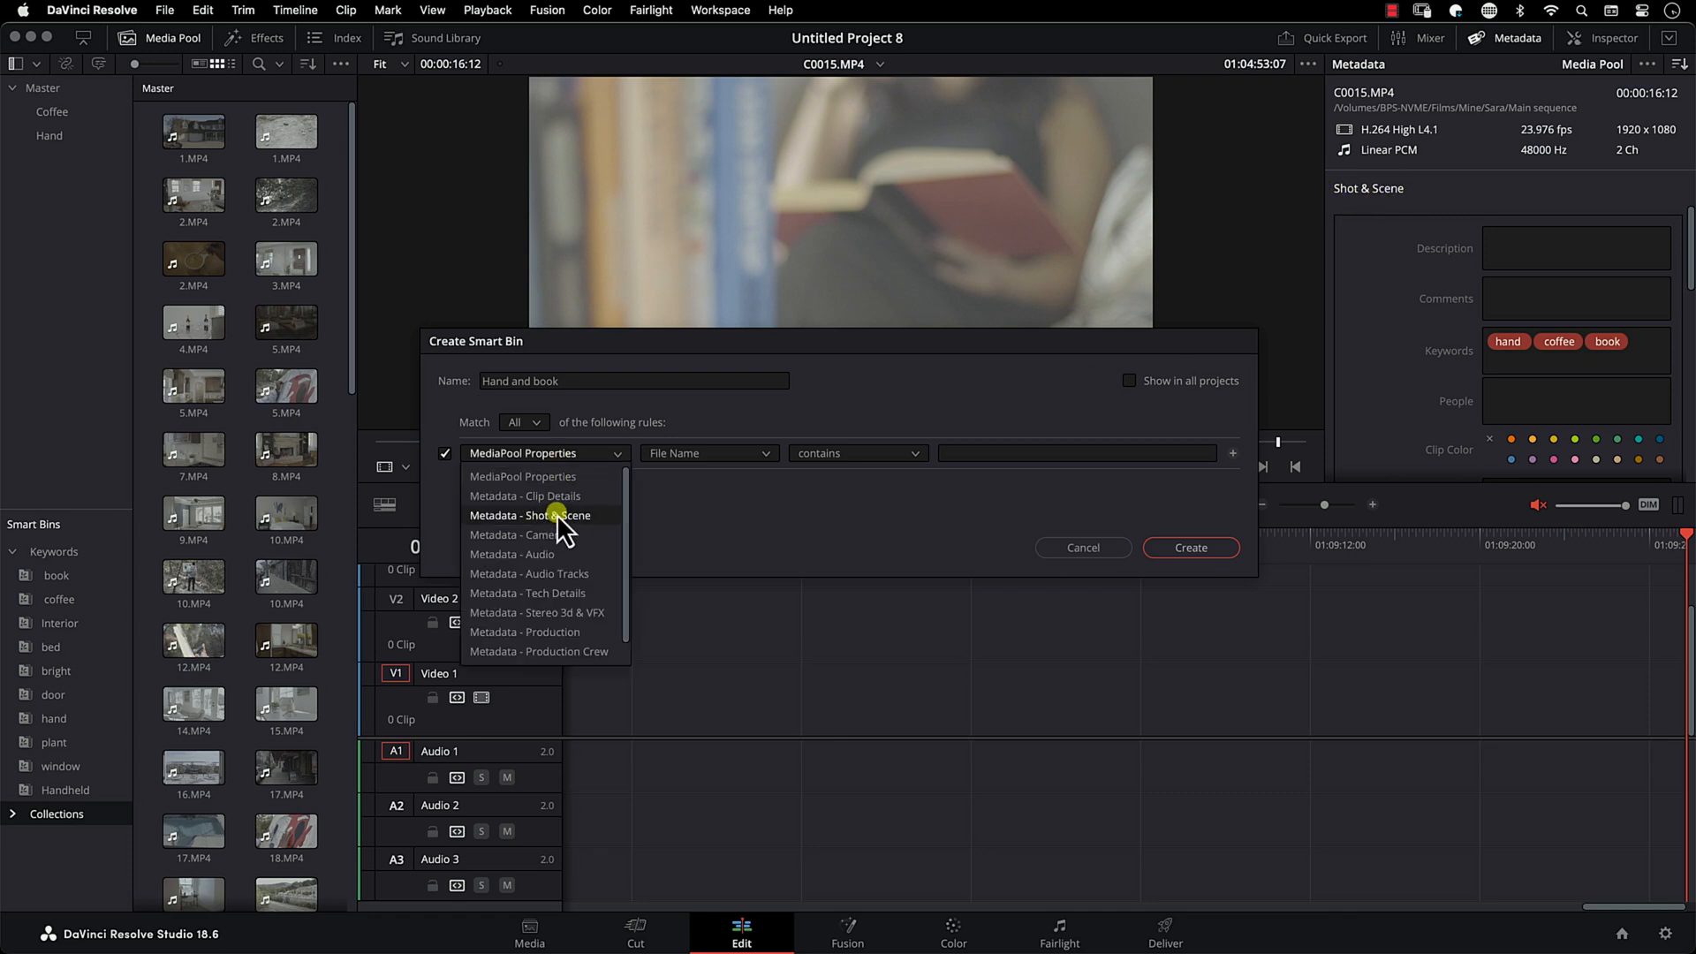
click(530, 515)
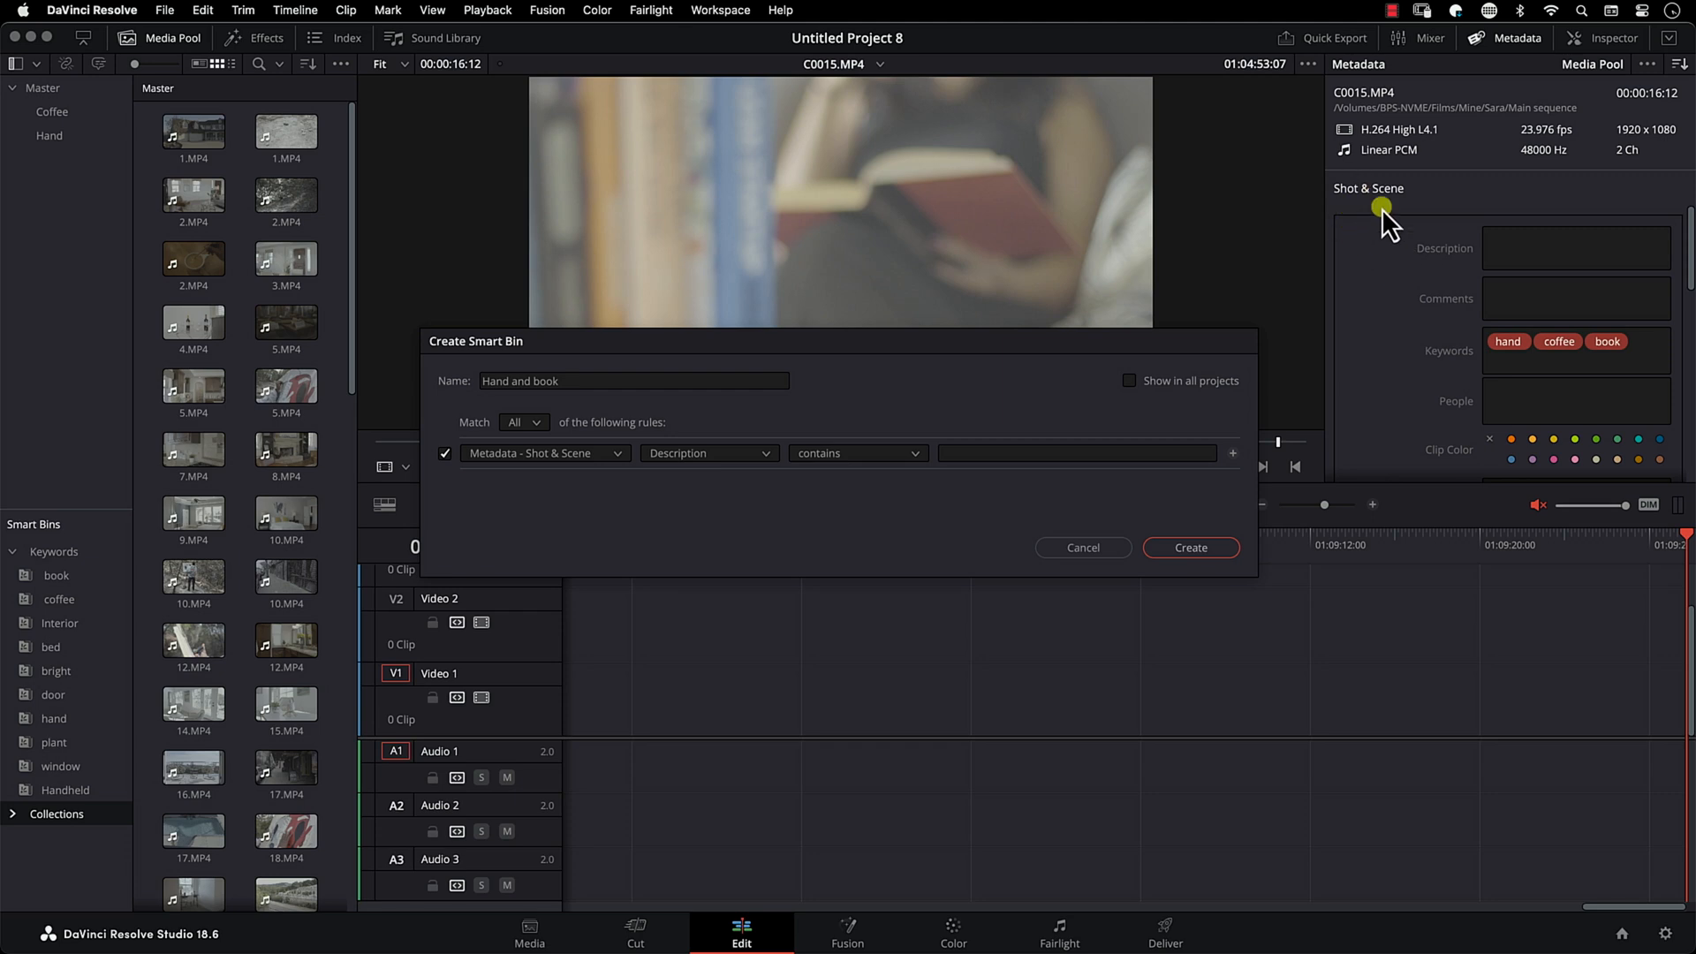
mouse_move(1466, 368)
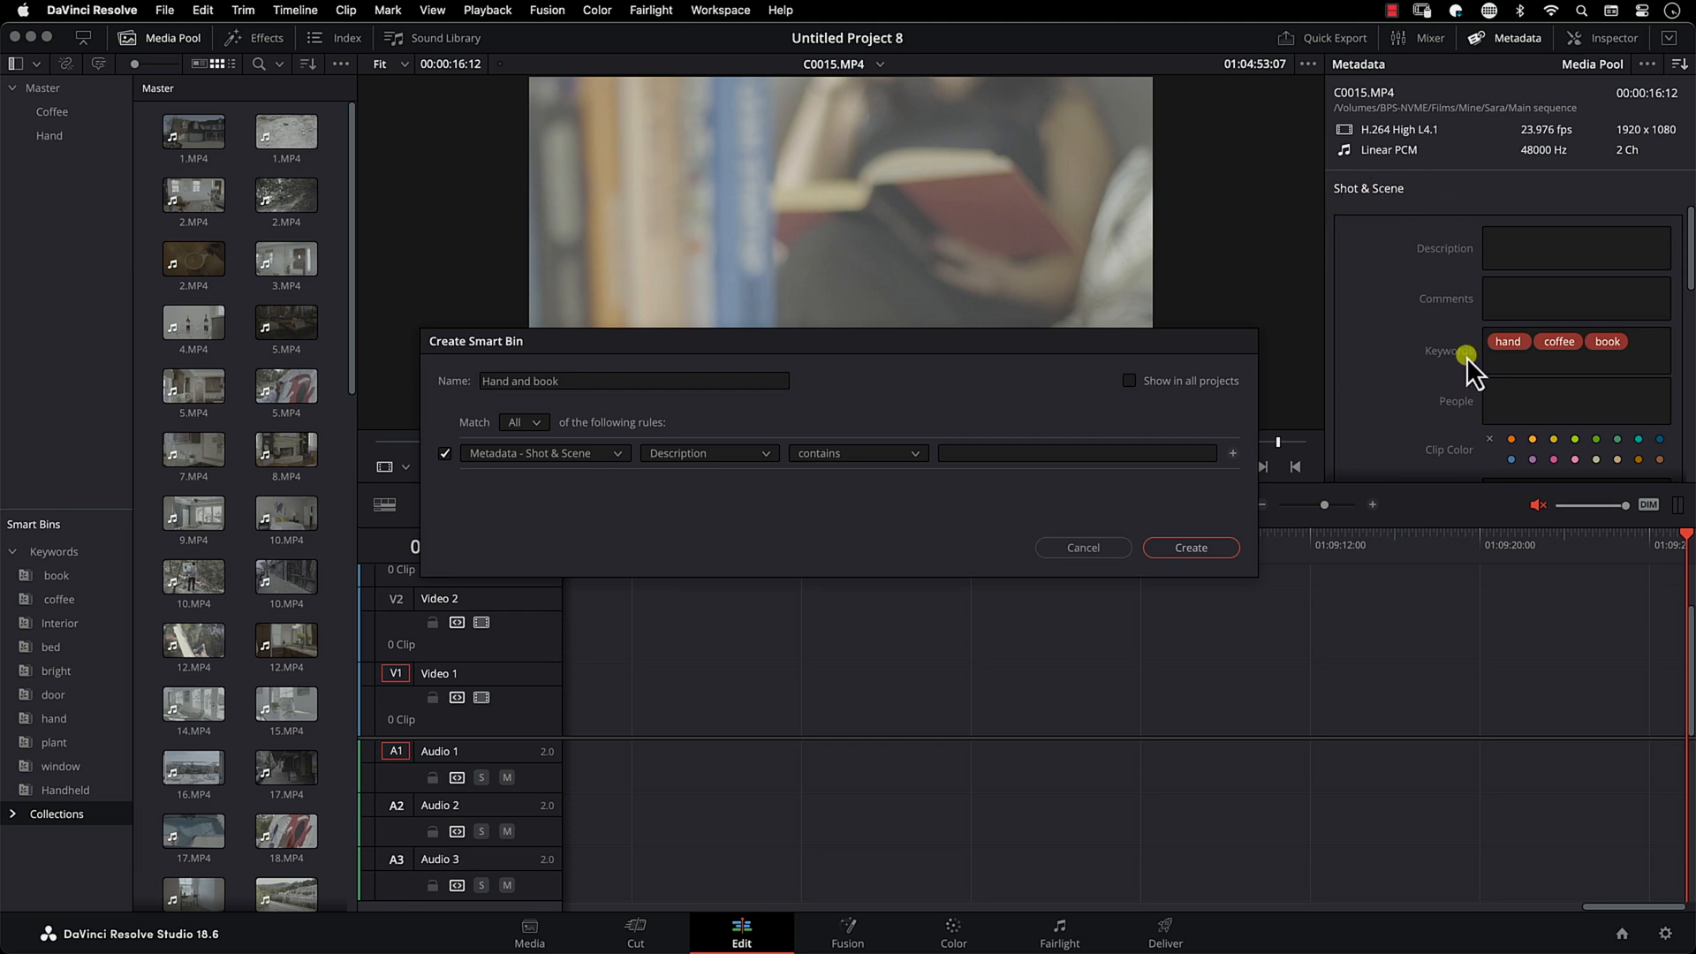
mouse_move(735, 453)
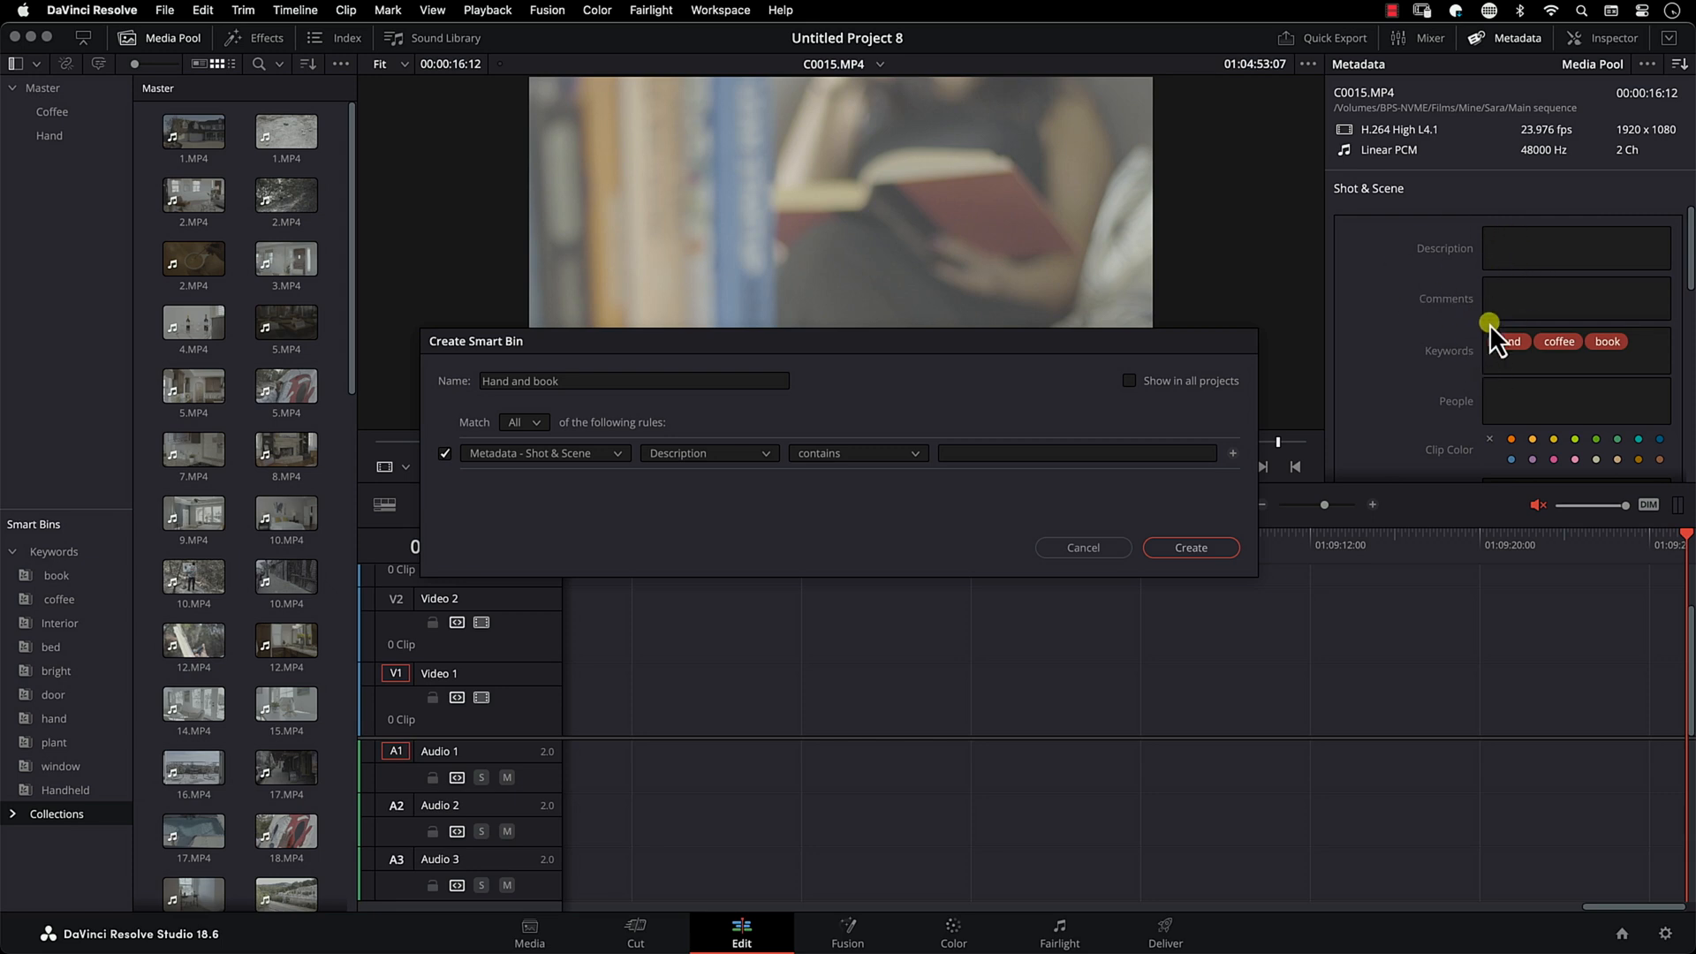
click(709, 453)
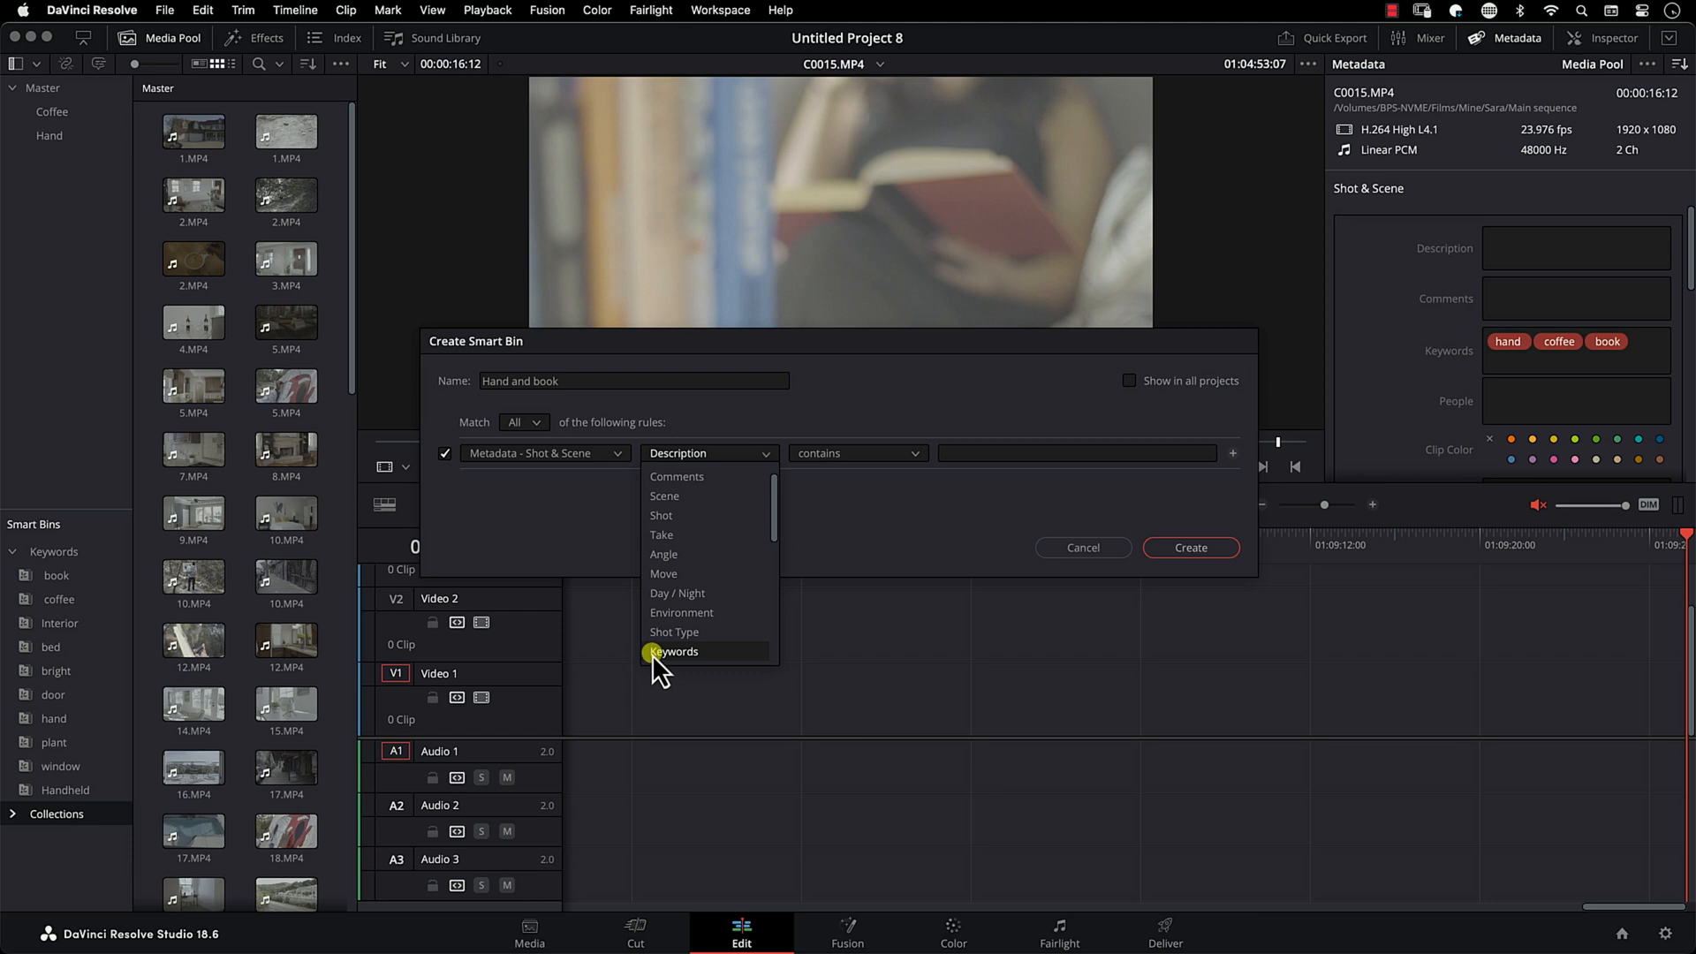
click(673, 651)
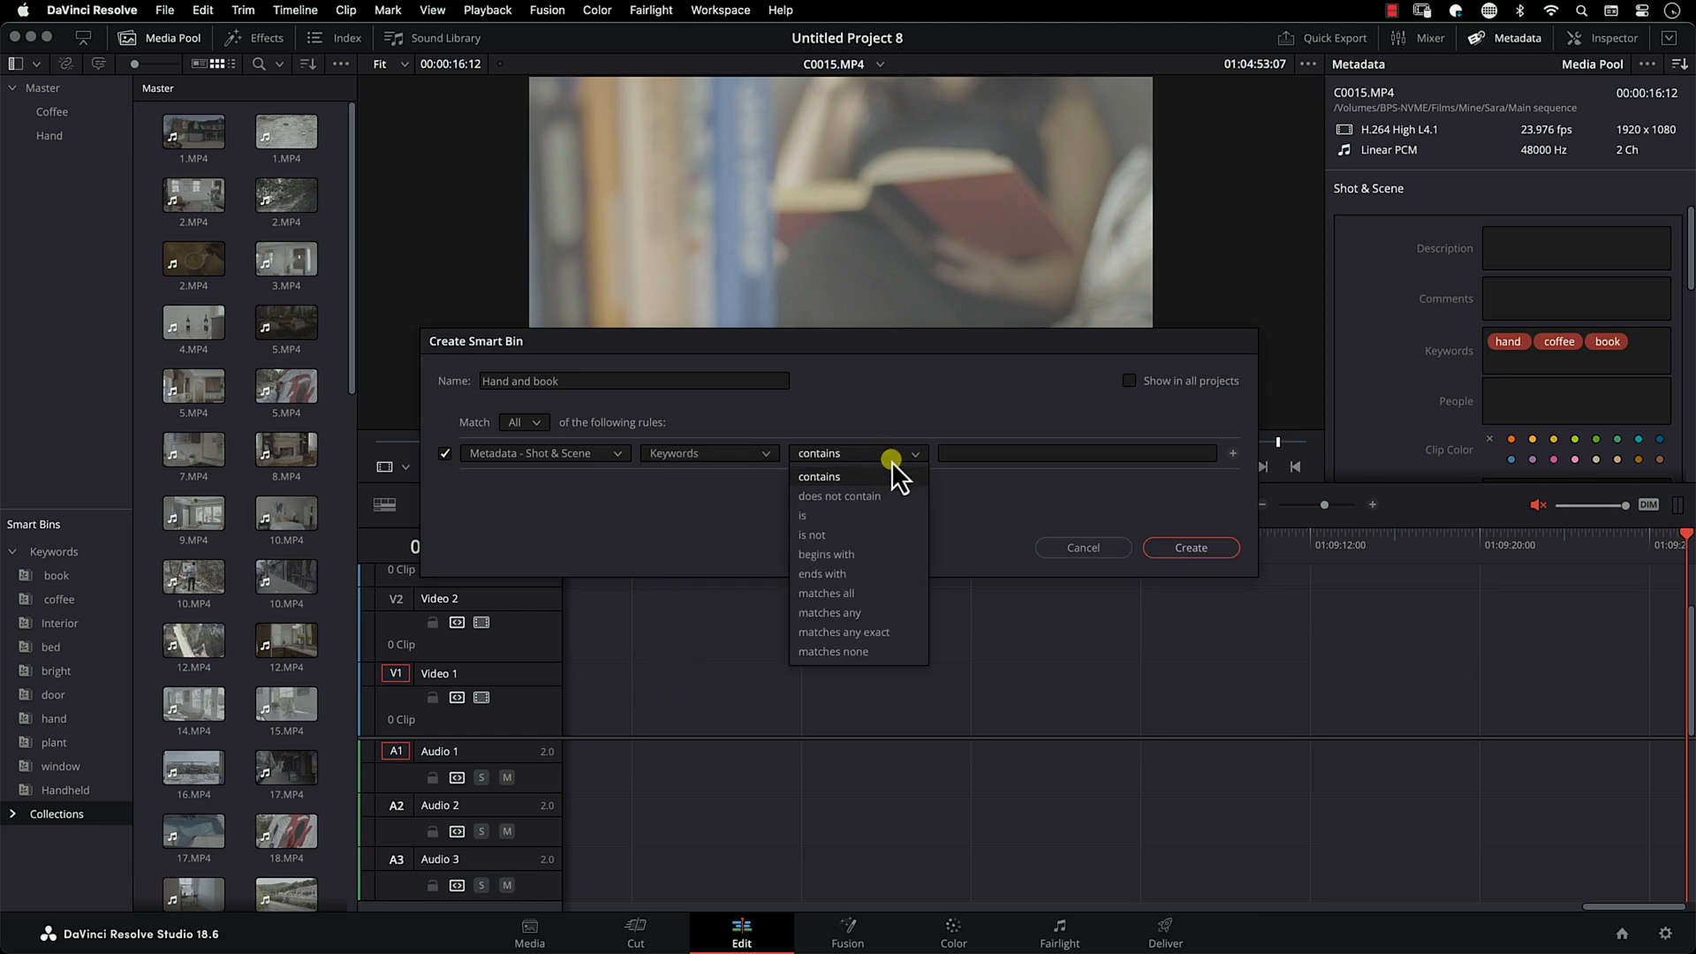
mouse_move(860, 496)
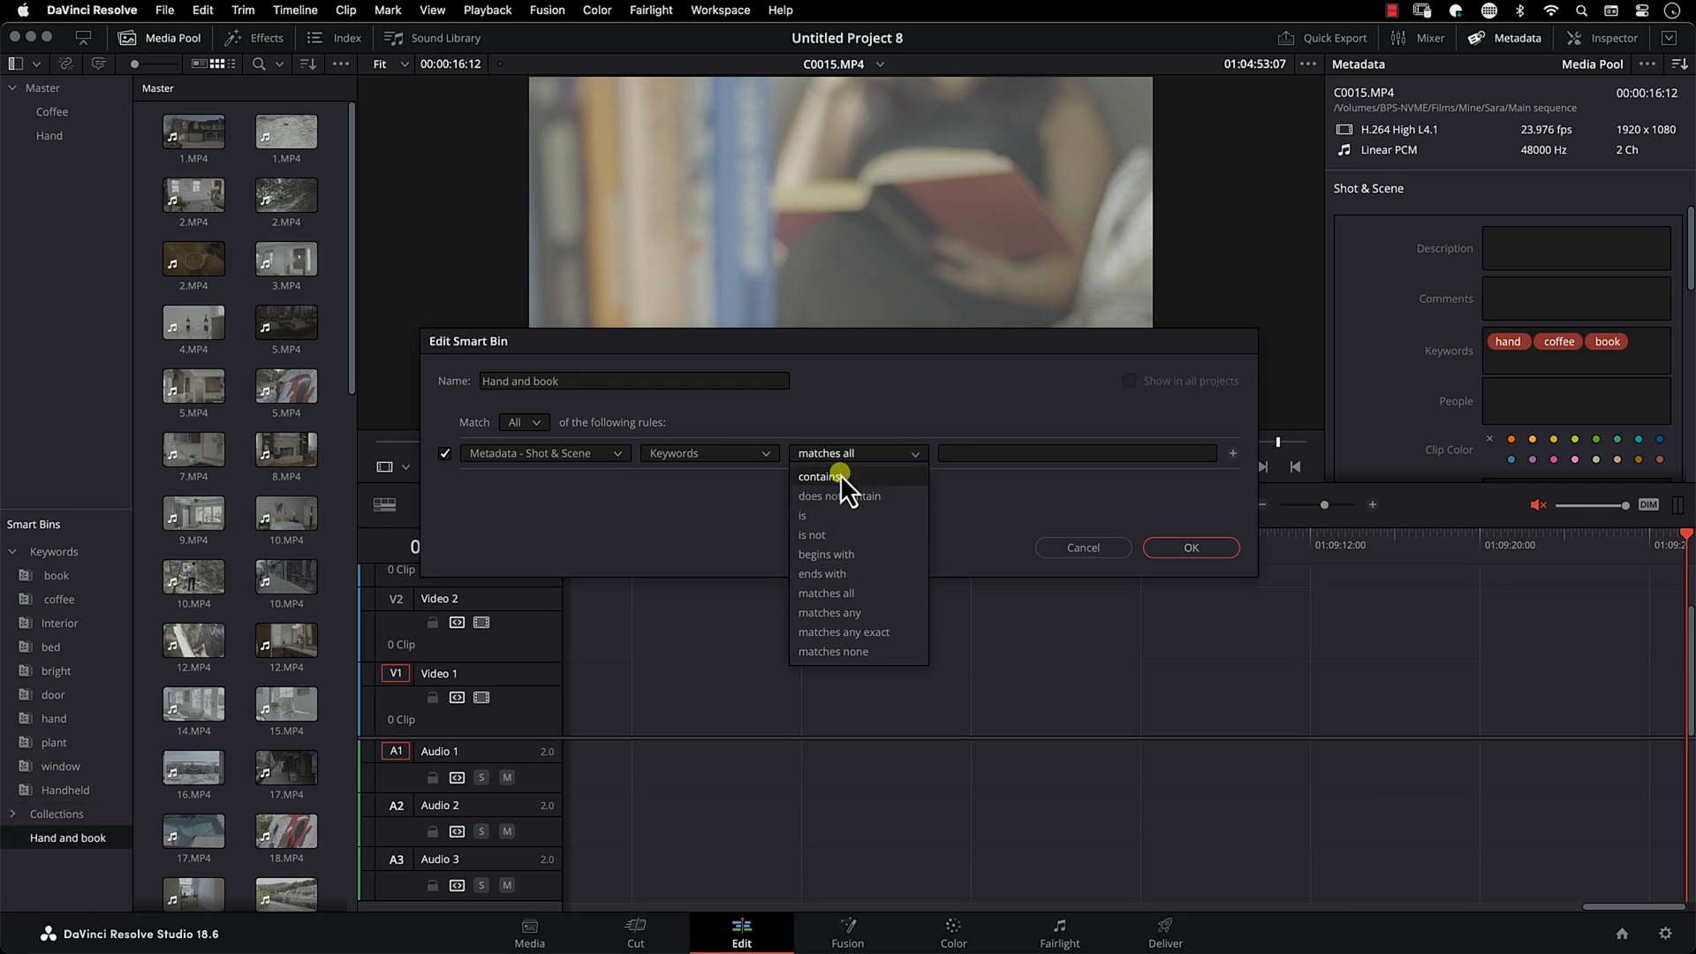
click(825, 593)
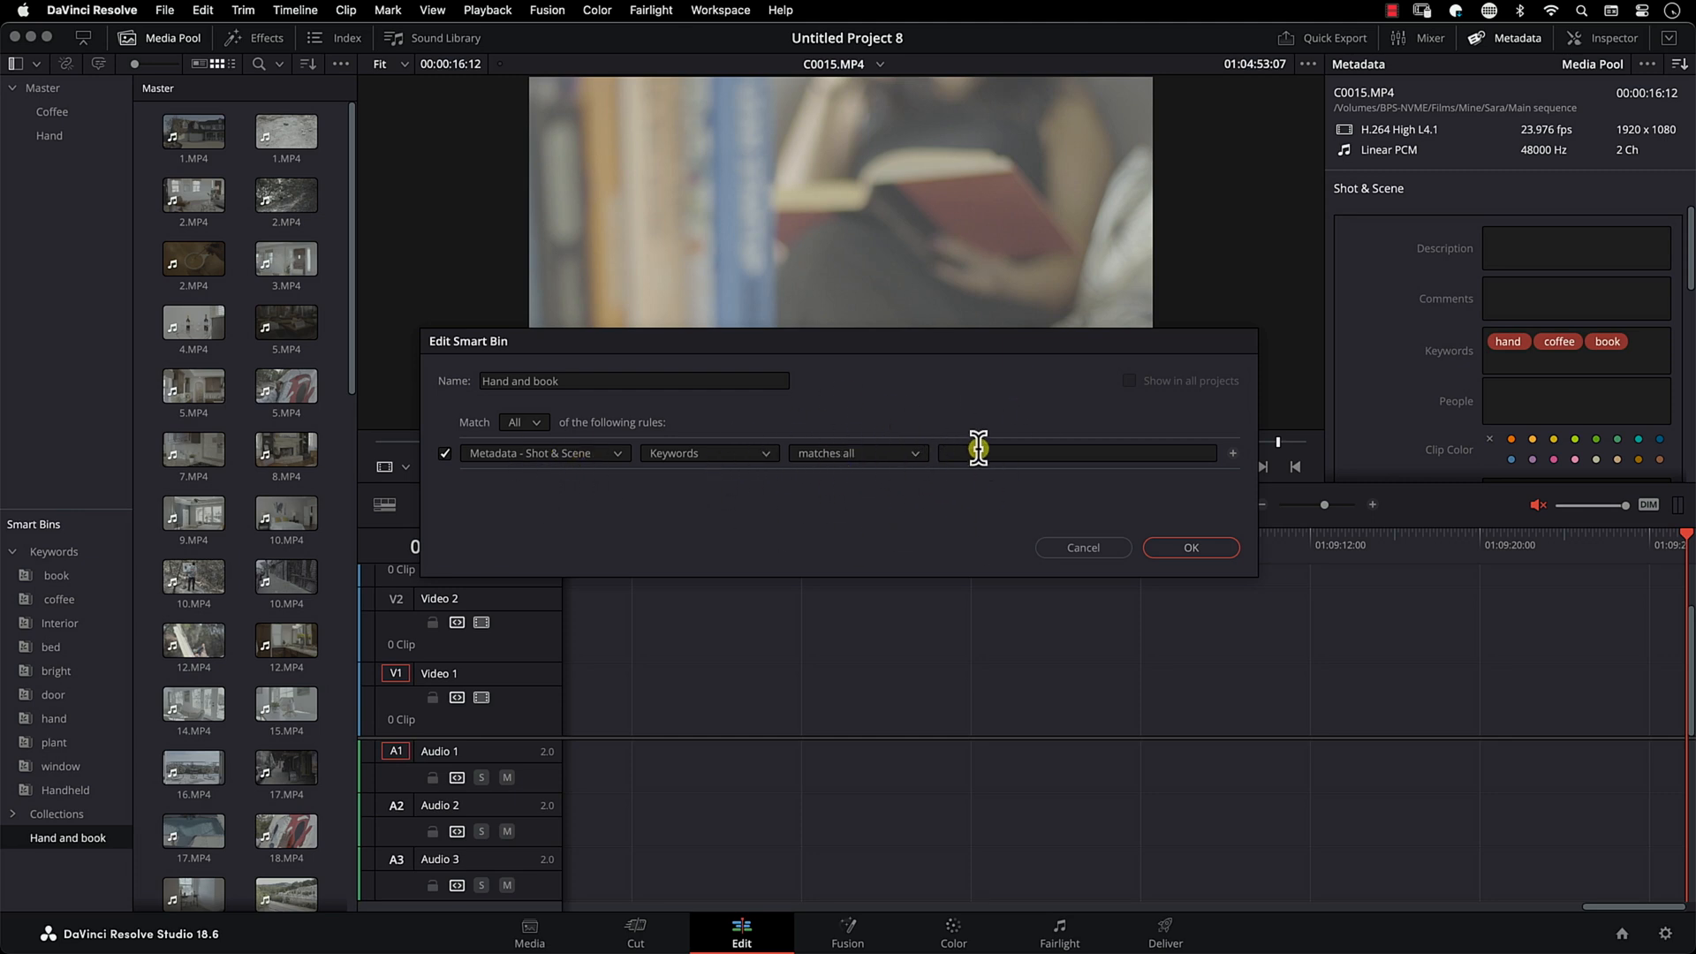
Step: Enter 'hand, coffee' as the keyword rule's match values
click(1076, 452)
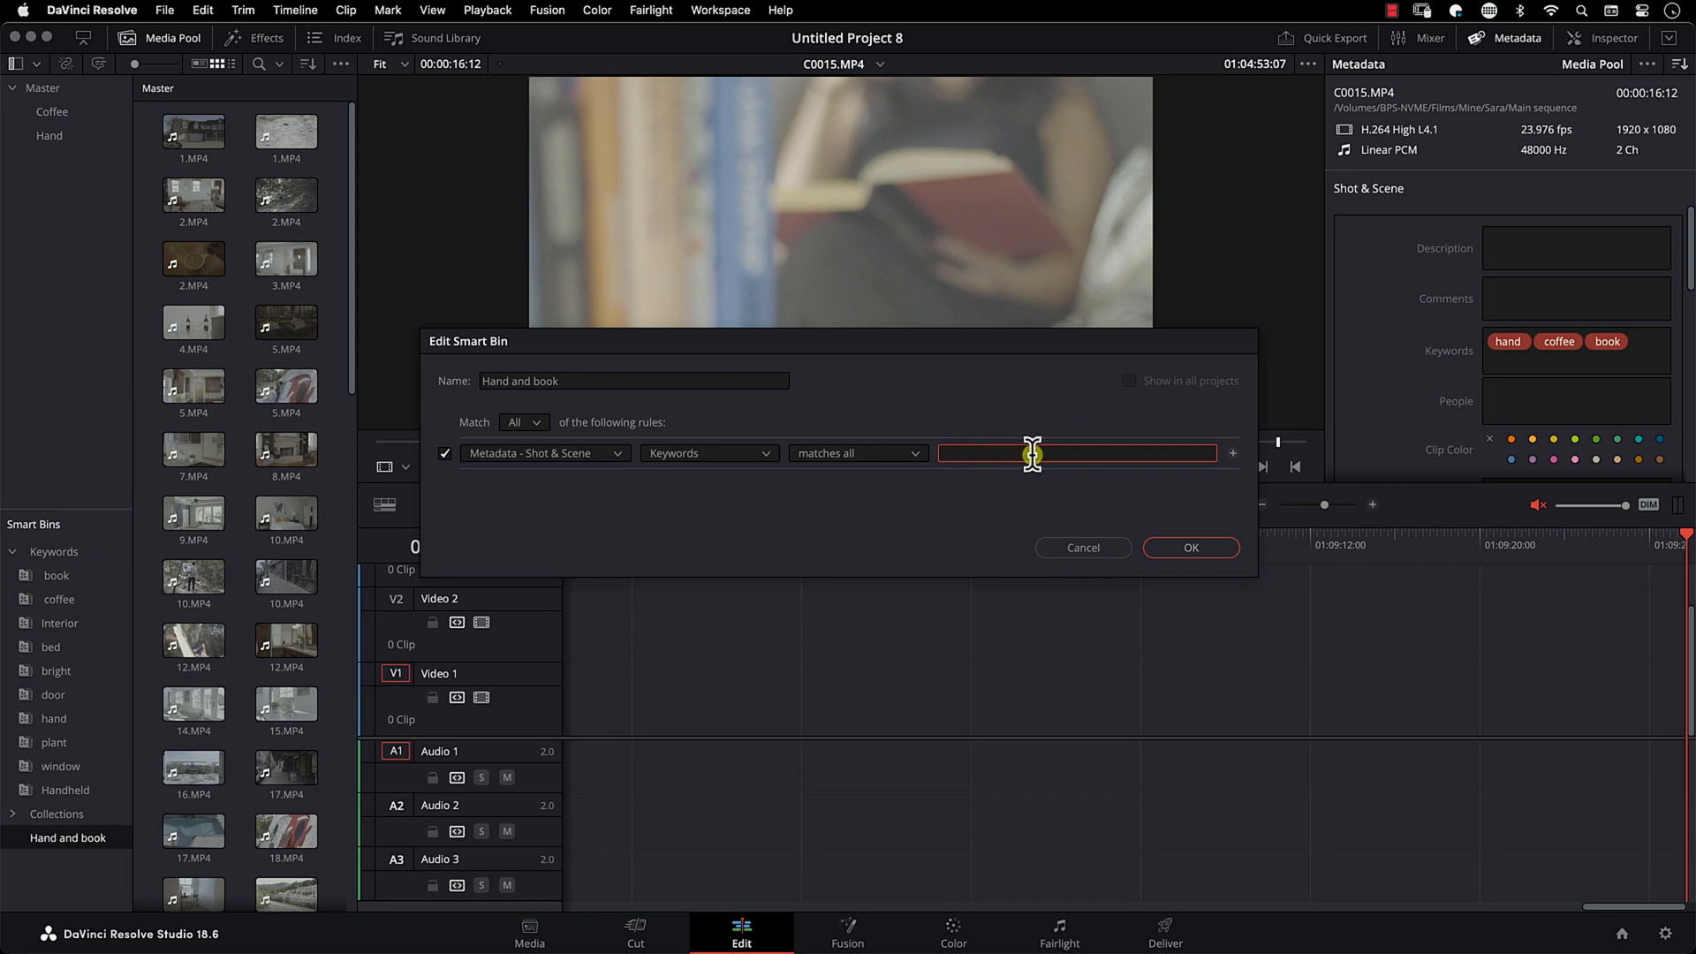
text(hand)
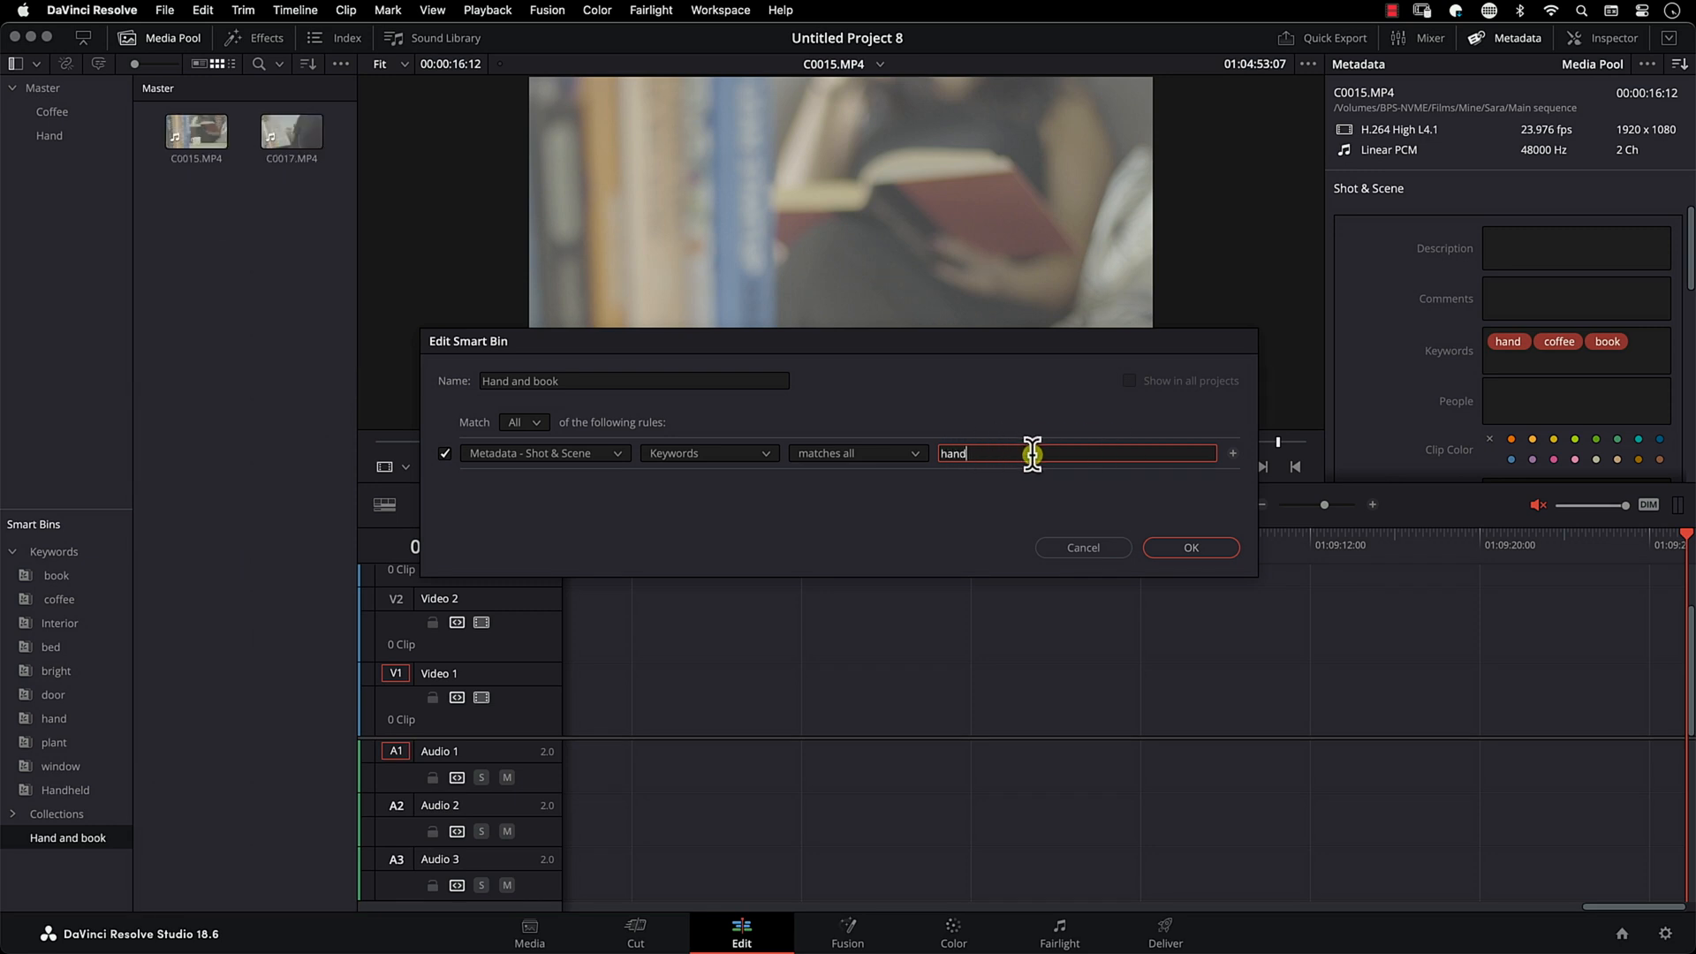
text(, coffee)
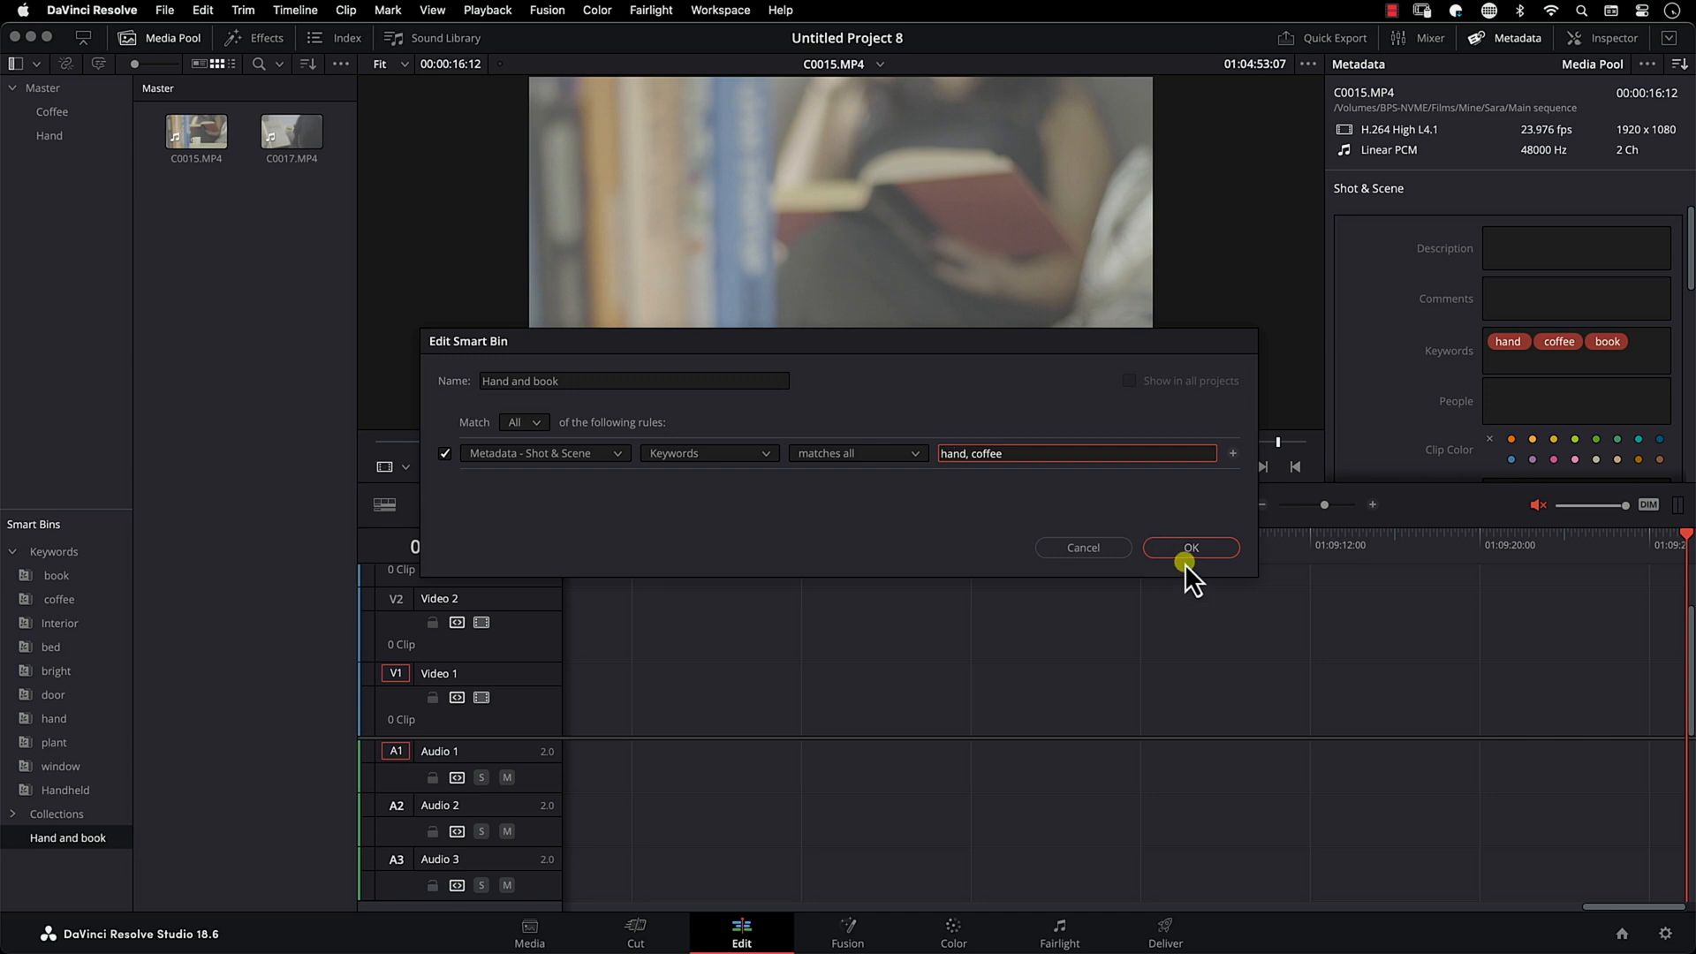
Step: Confirm the Hand and book smart bin settings with OK
click(1190, 548)
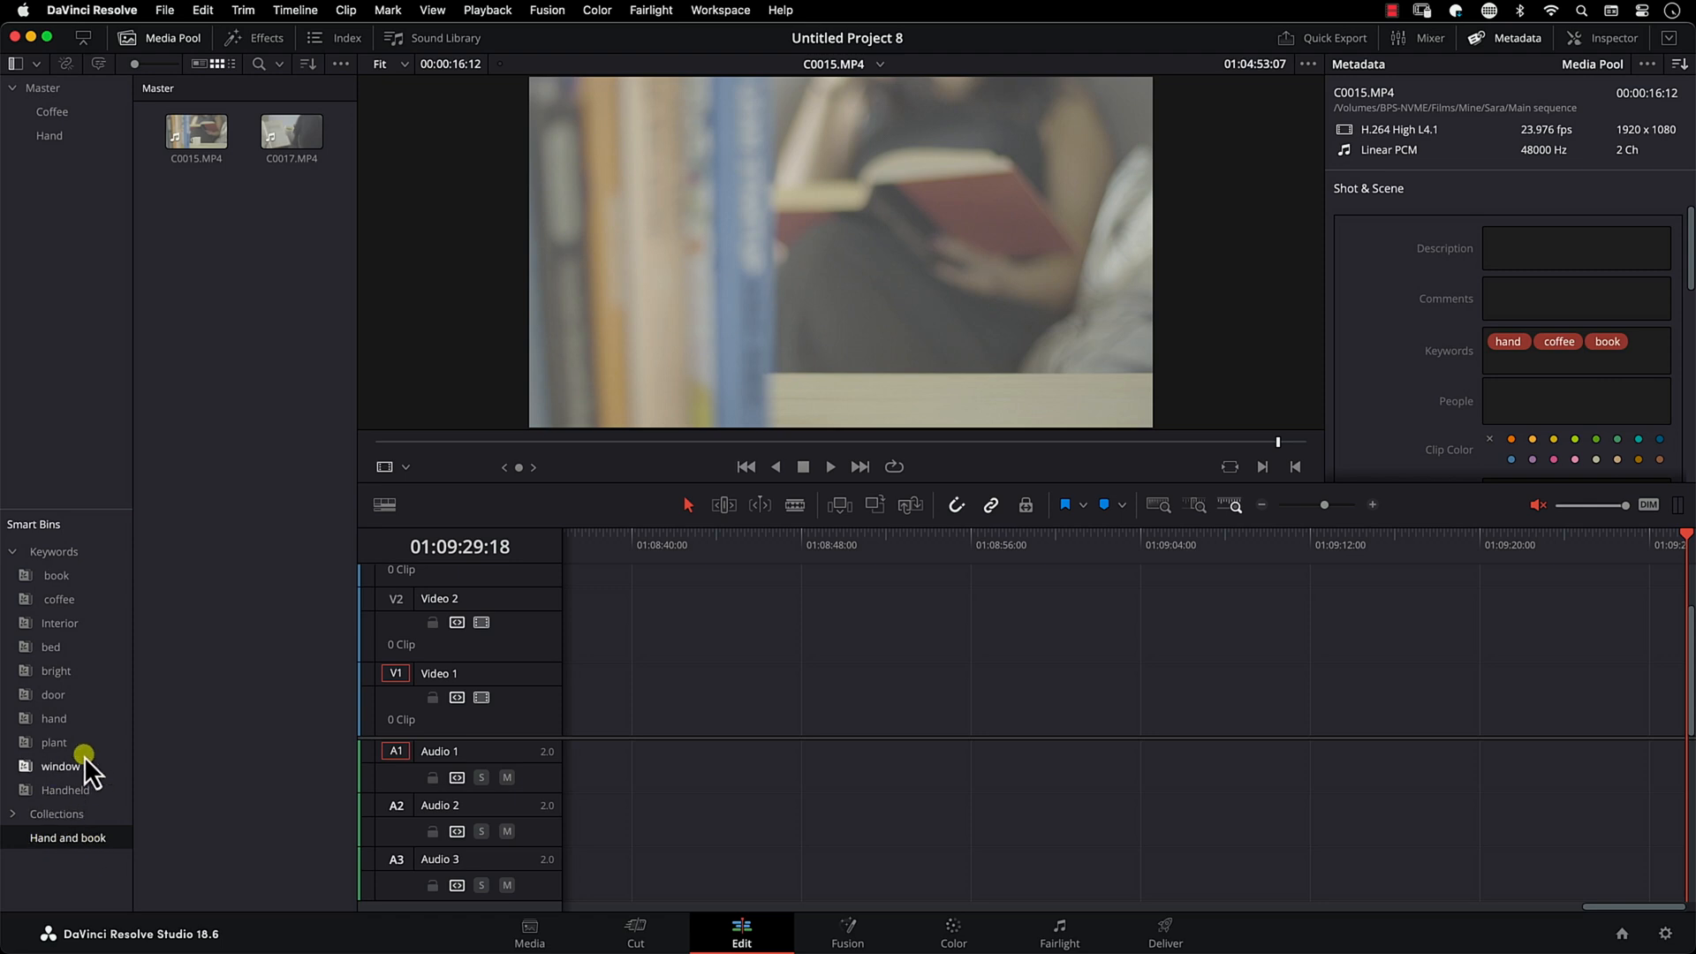
mouse_move(250, 237)
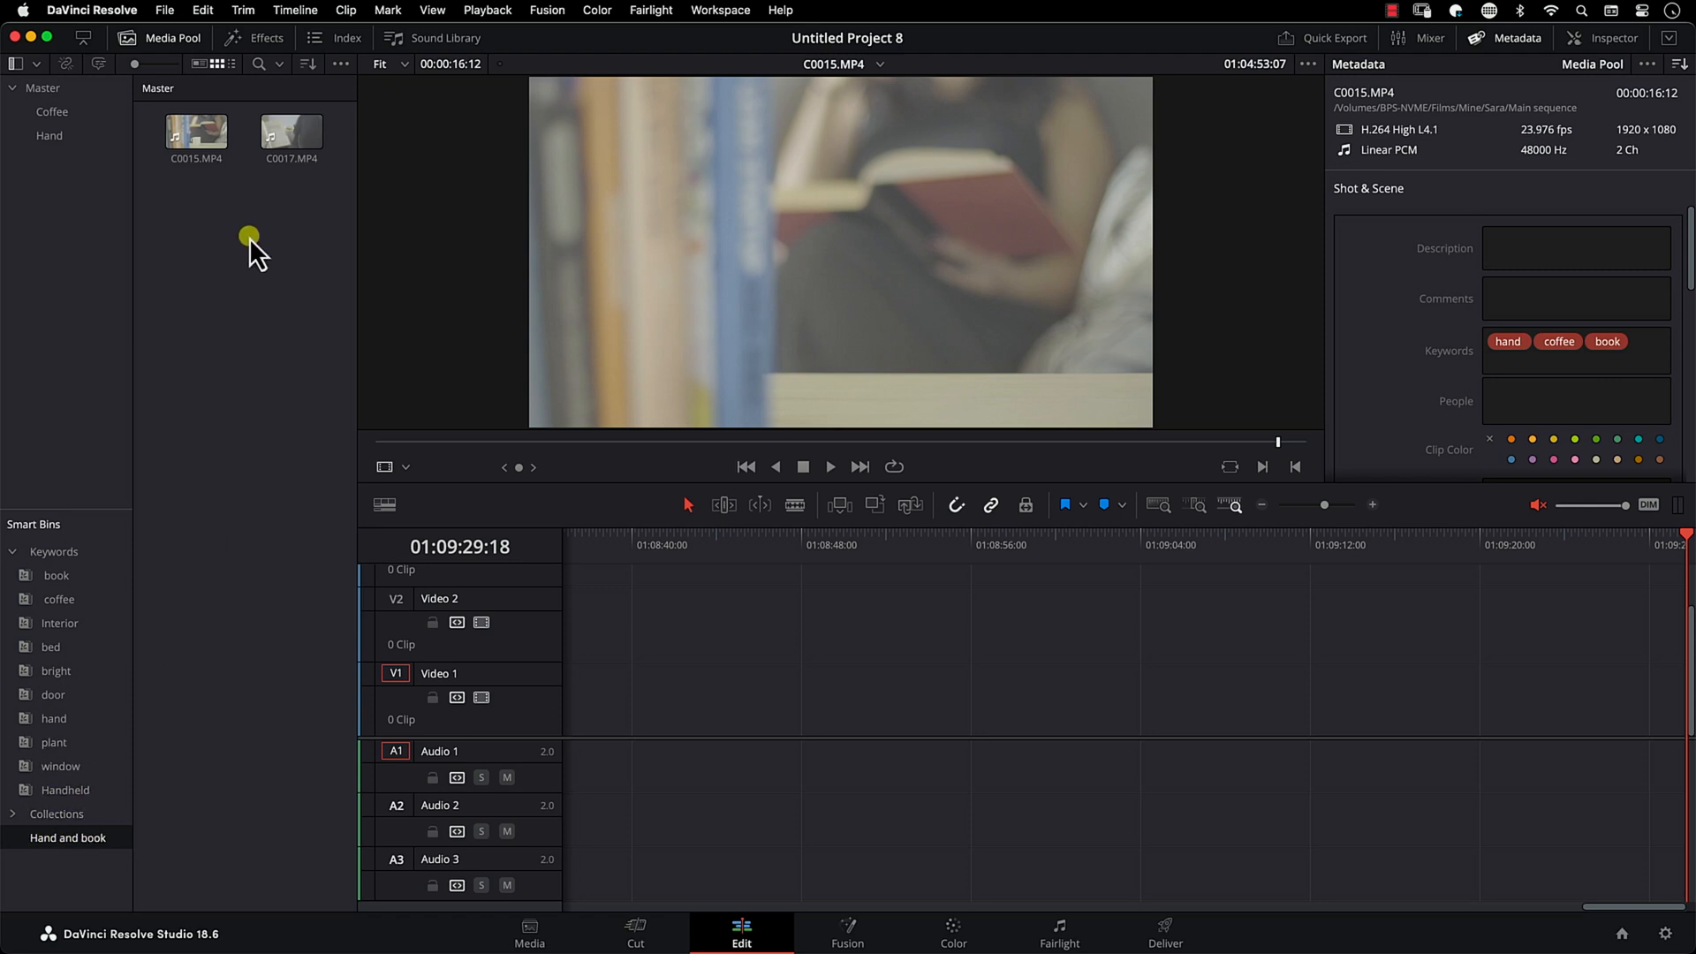
mouse_move(310, 206)
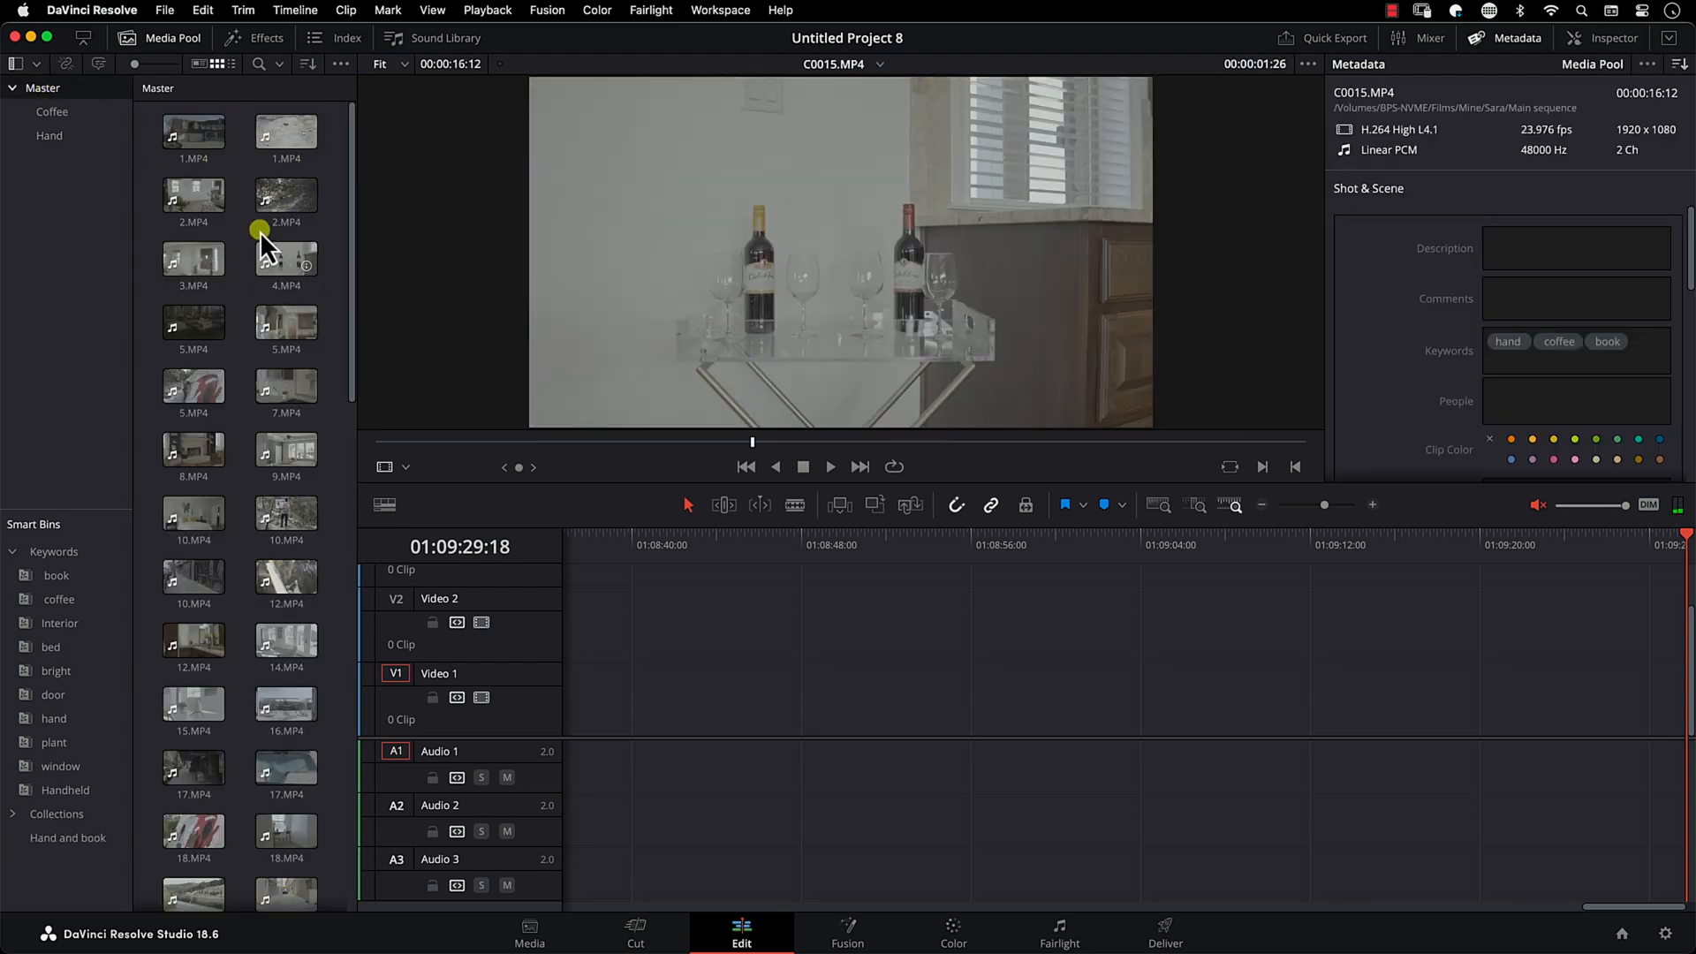
Step: Tag clip C0019 with keywords hand and book, then review the Hand and book smart bin's clips
scroll(down, 3)
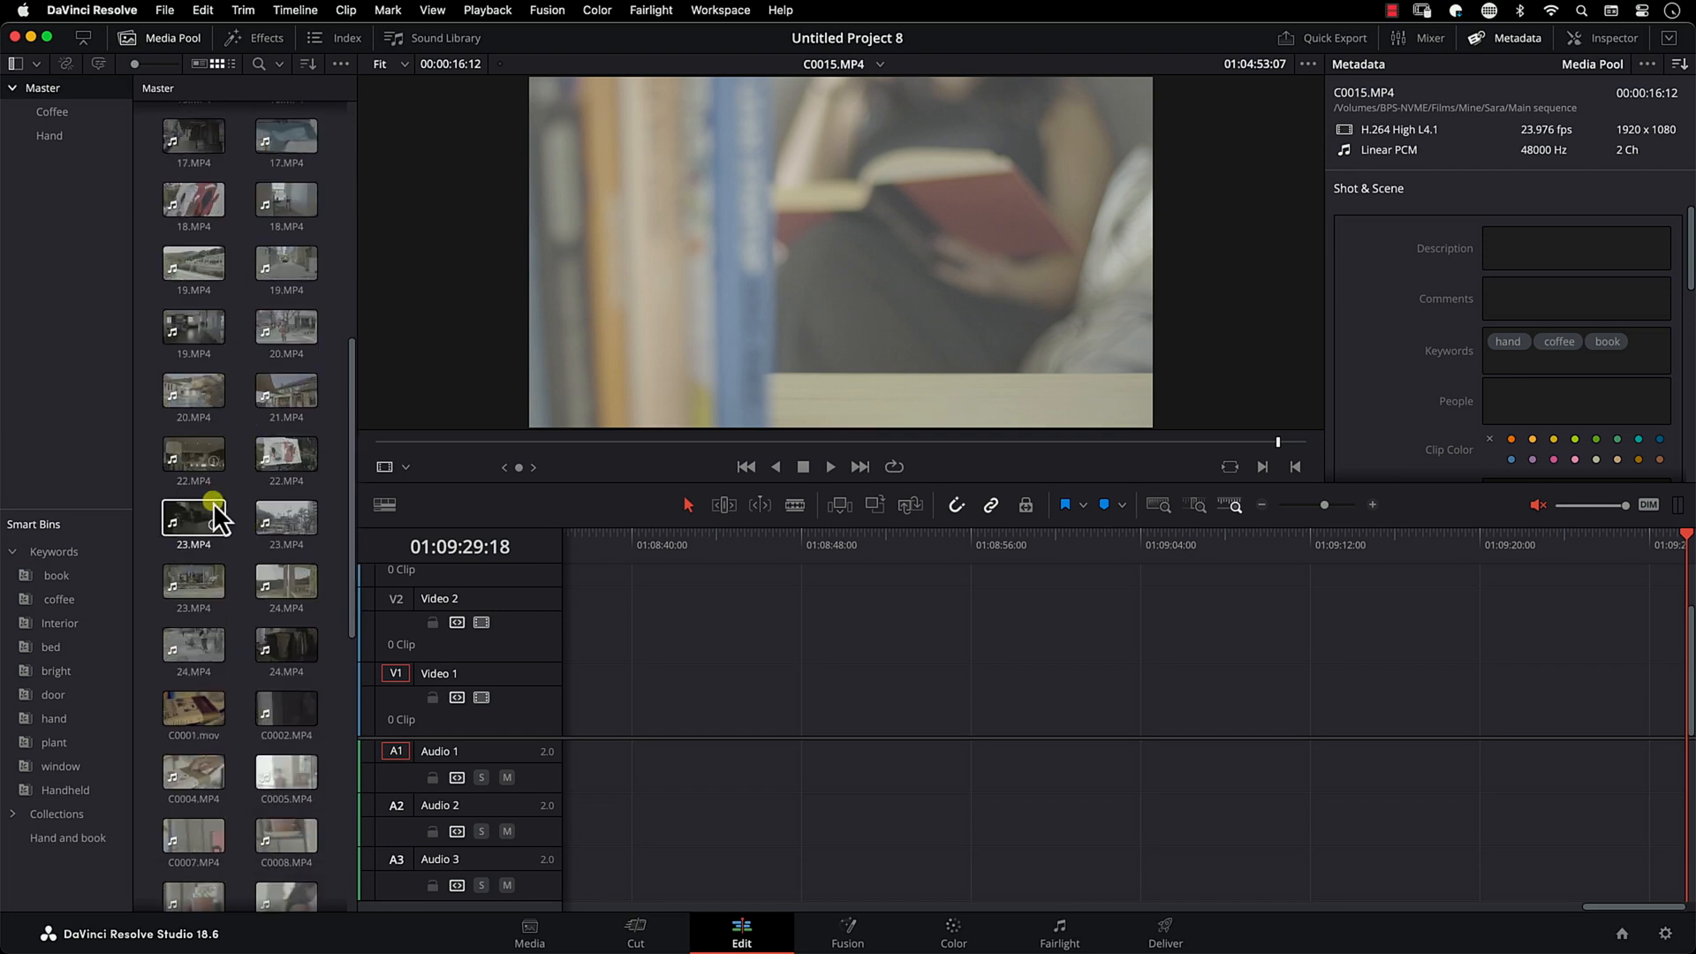
scroll(down, 3)
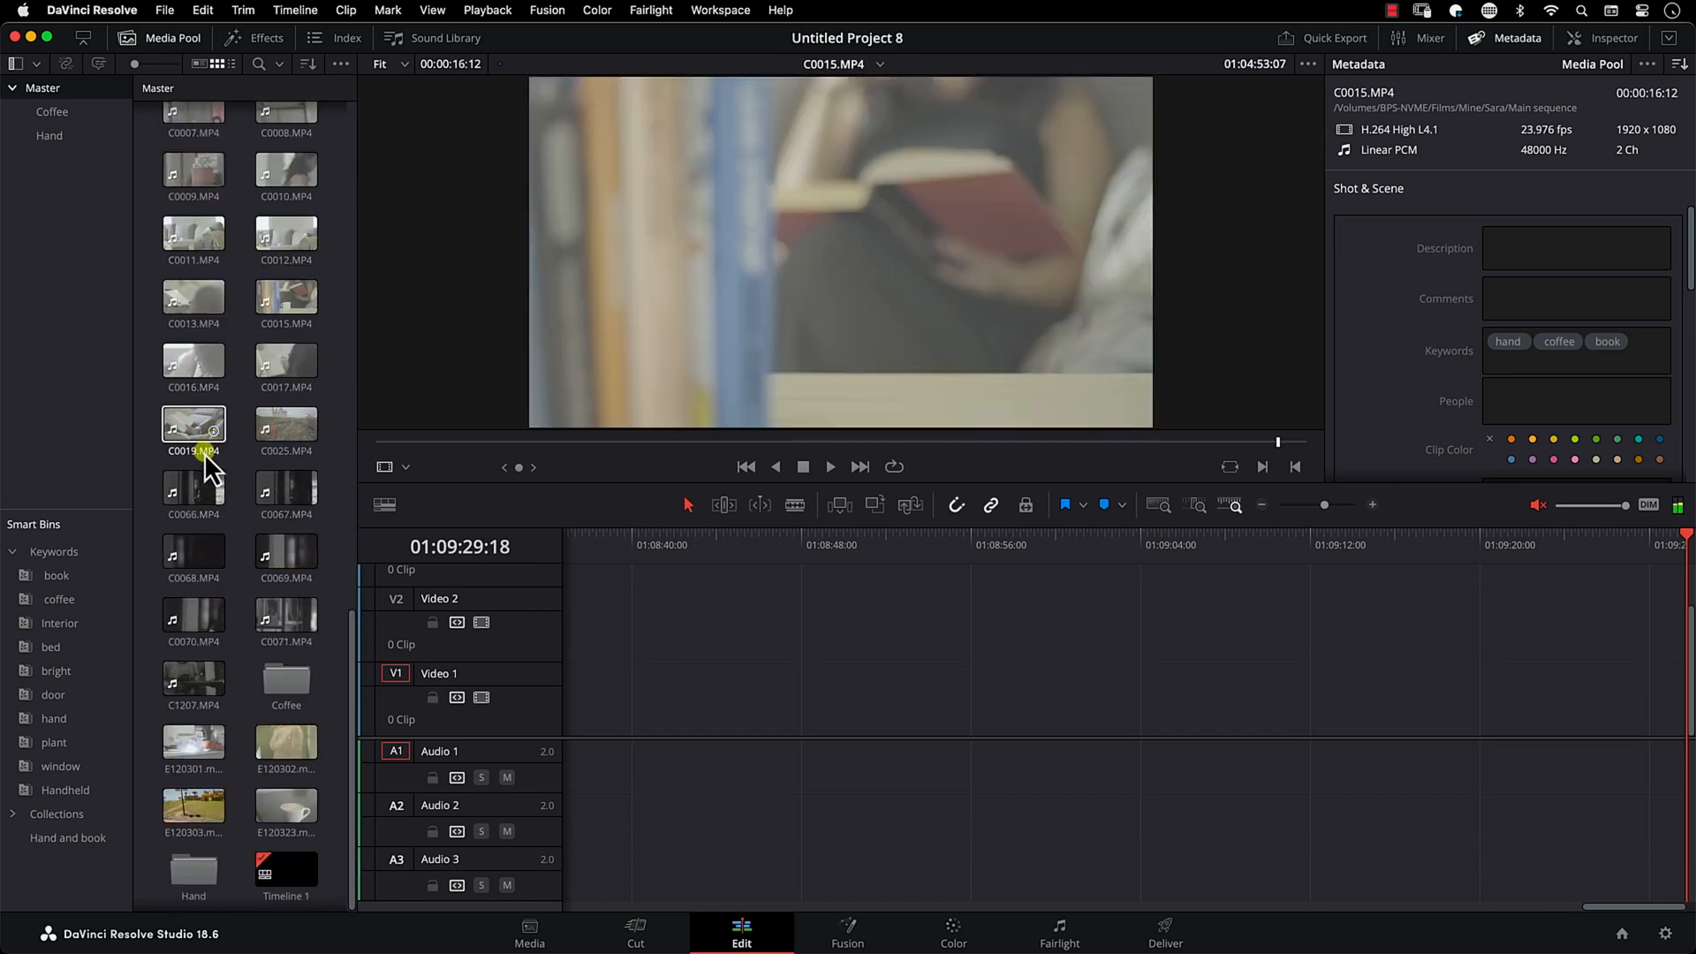
click(193, 423)
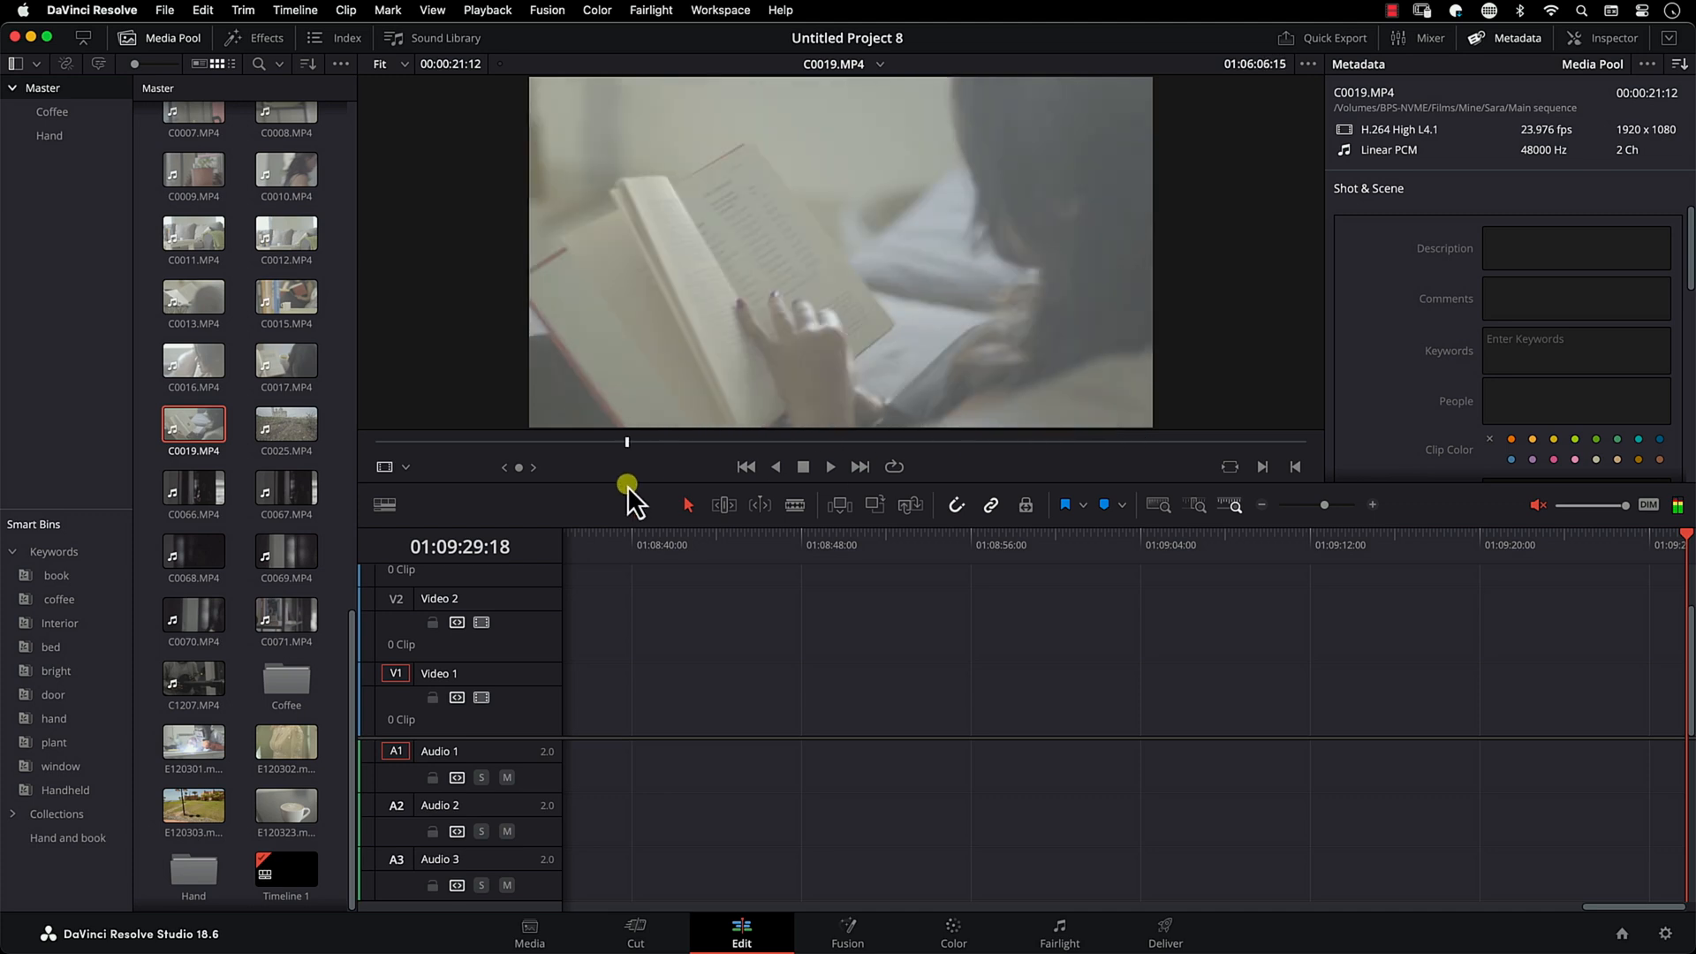
text(hand book)
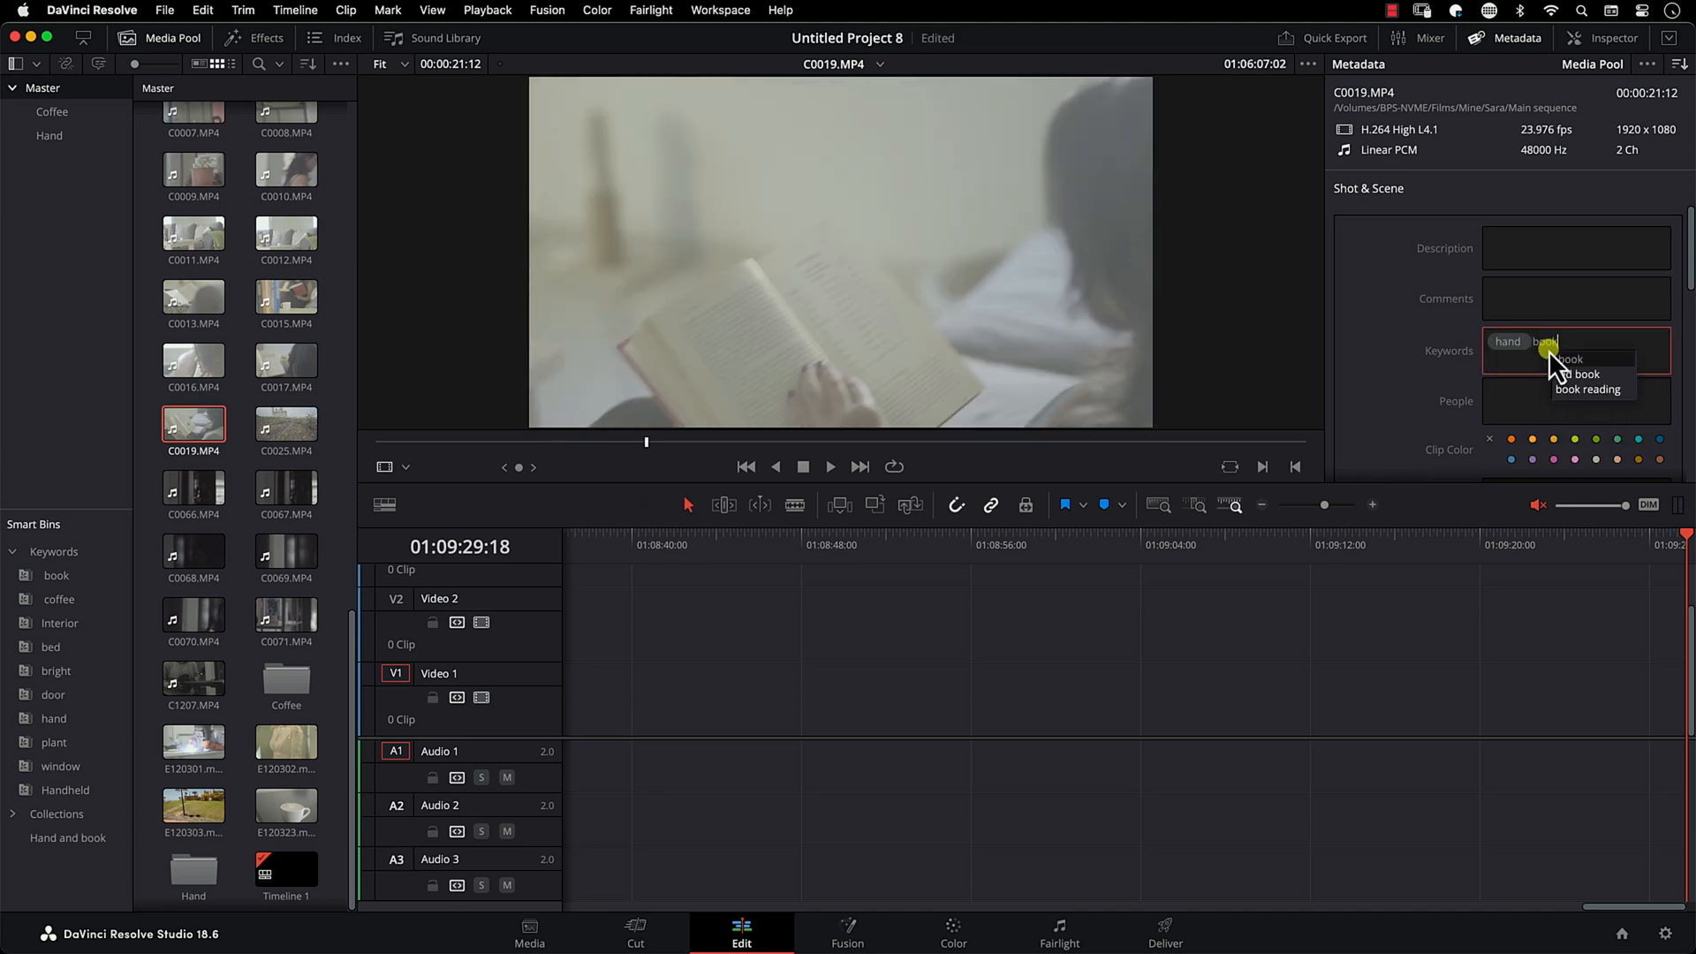
click(1569, 359)
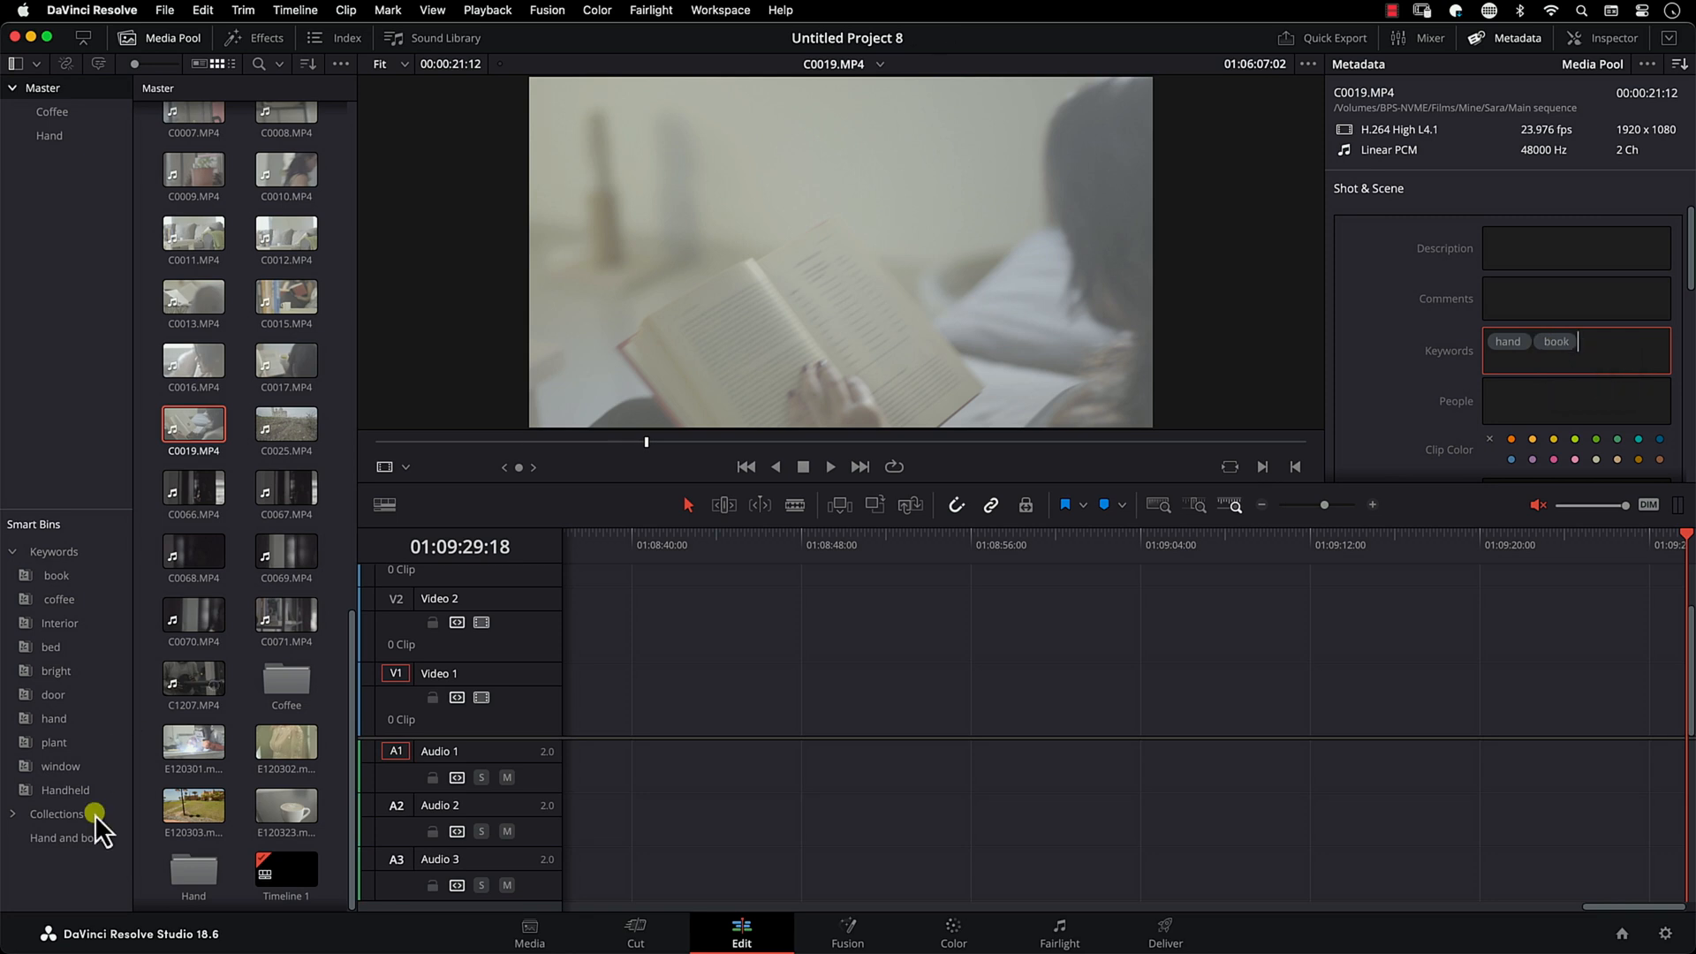
click(65, 838)
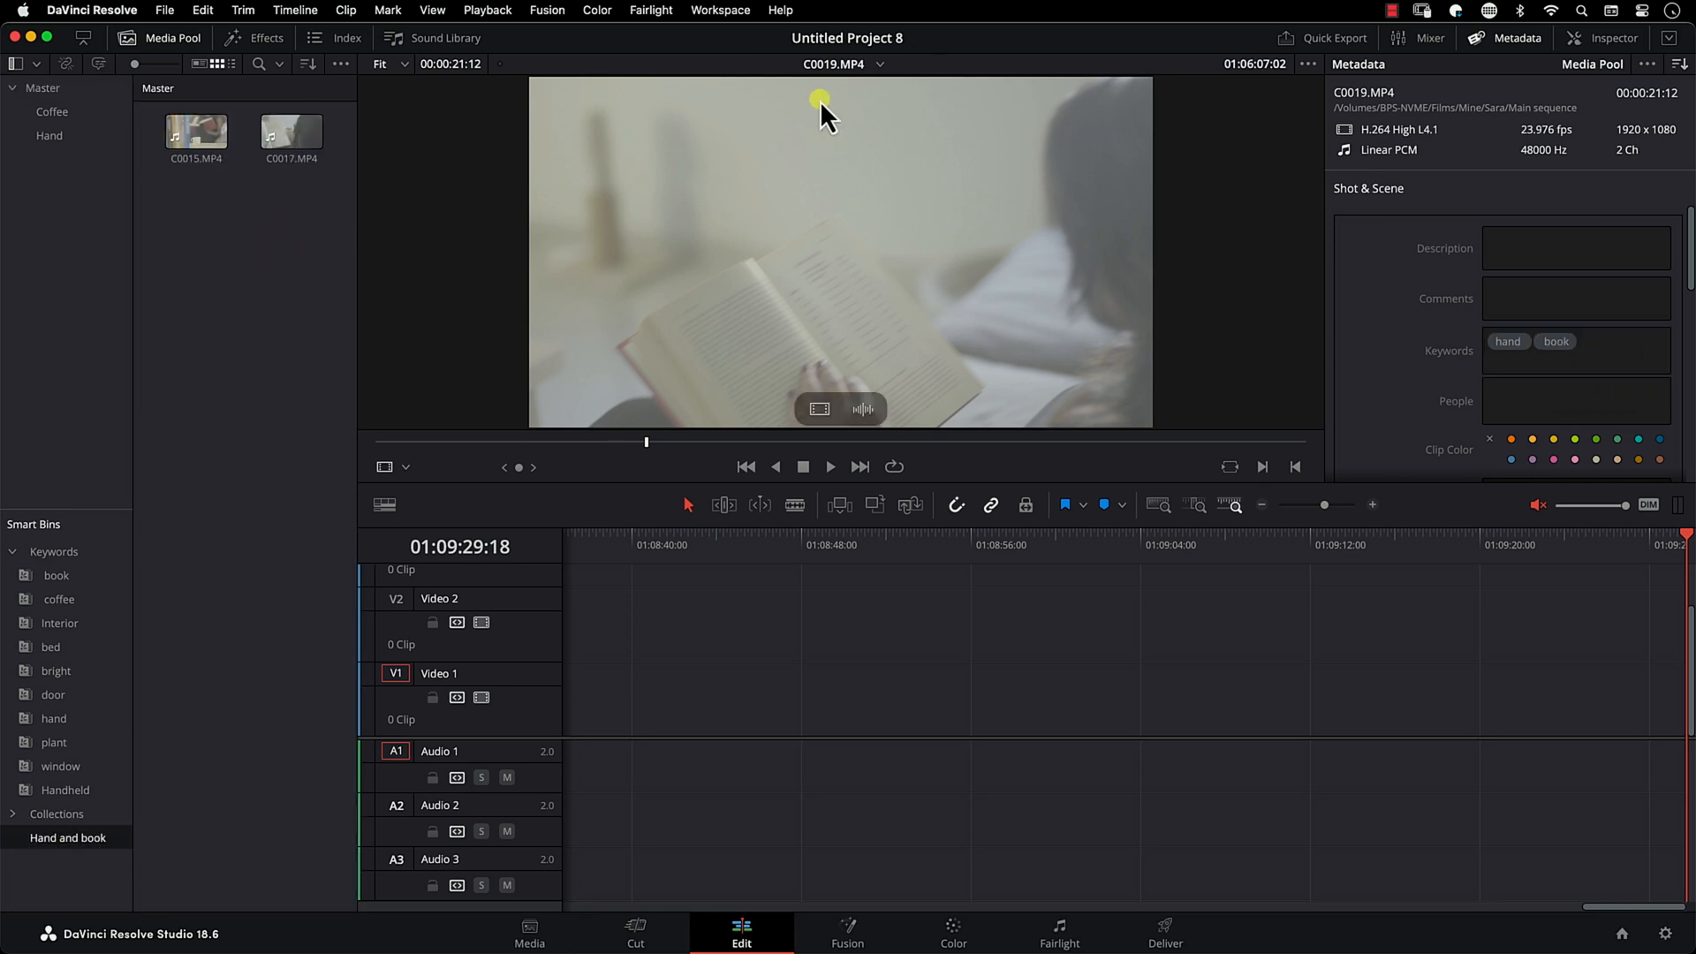
click(196, 132)
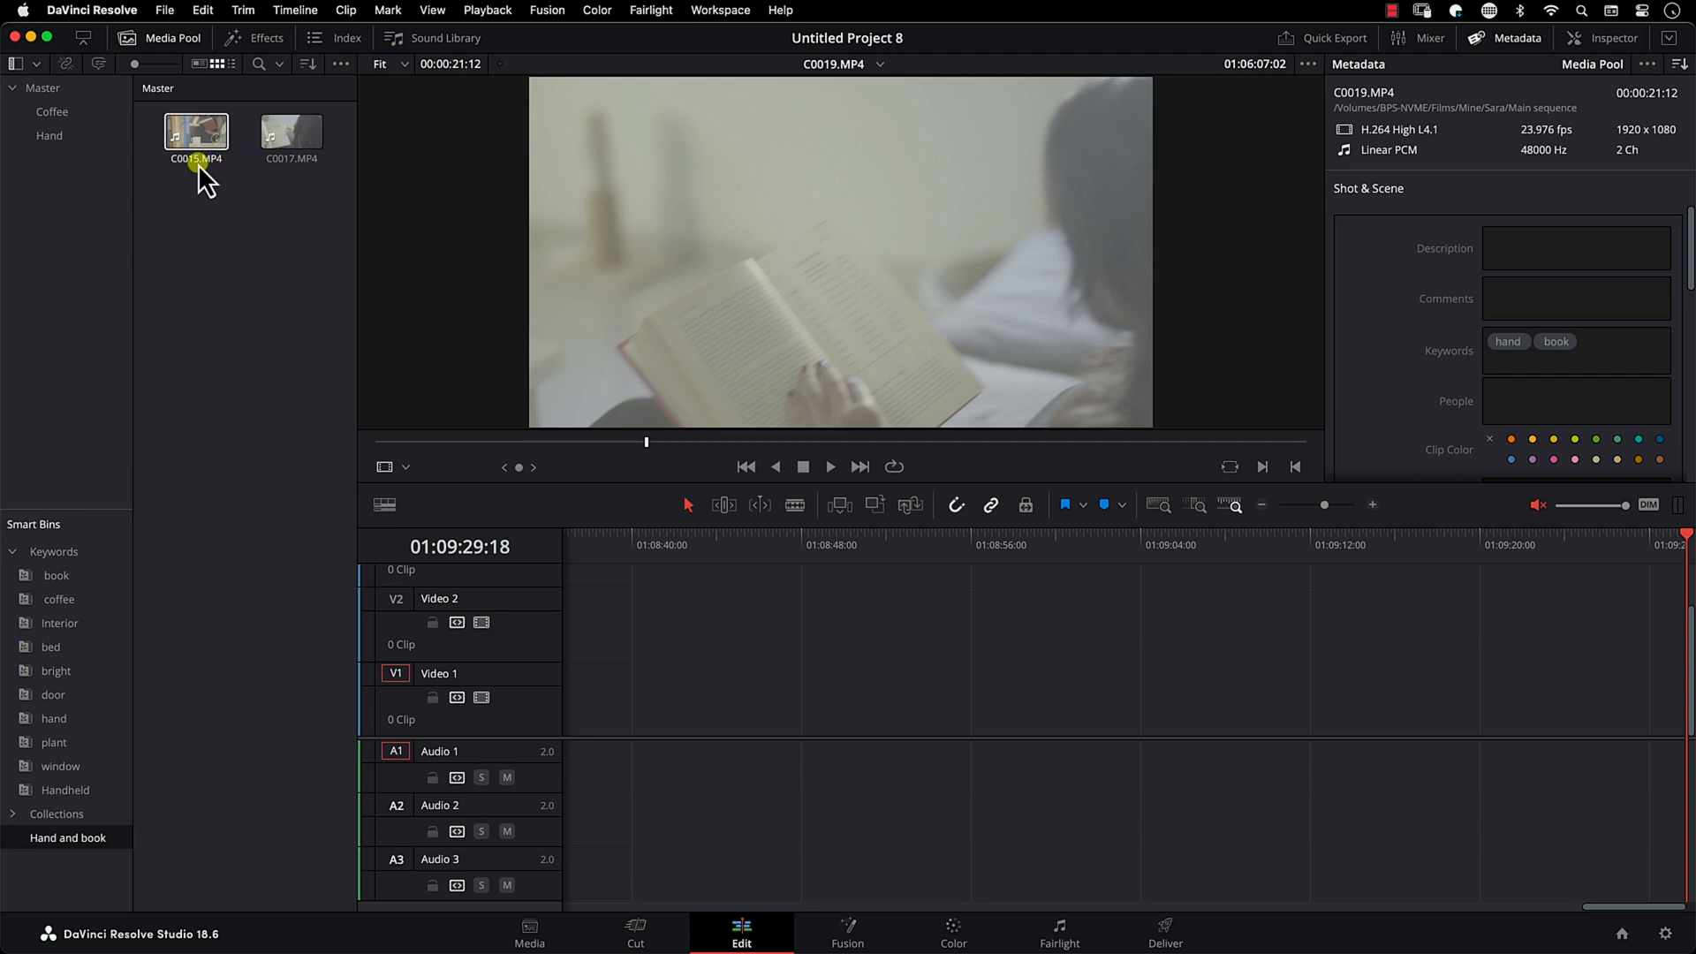